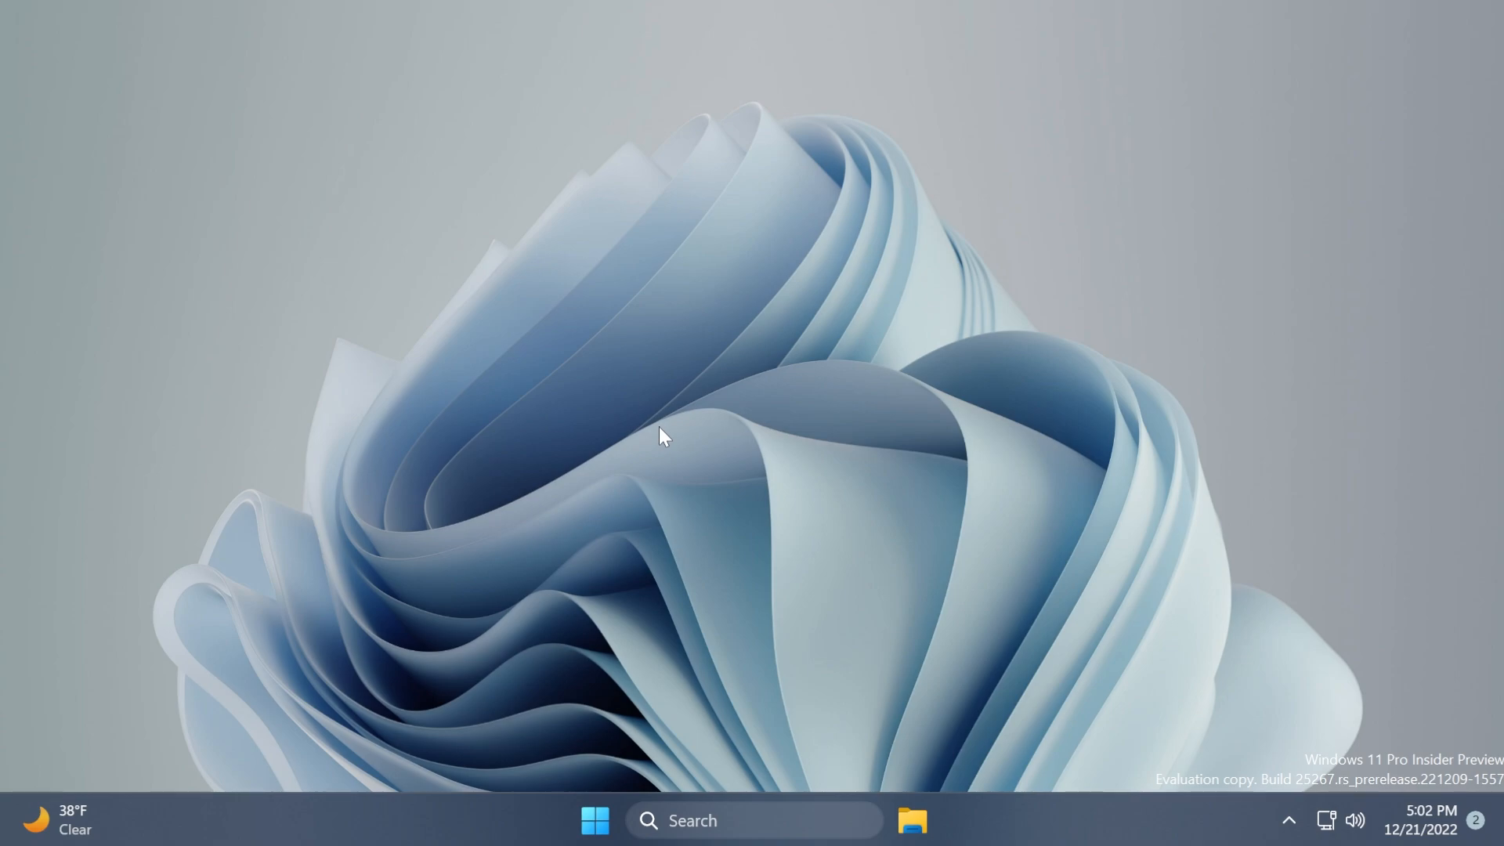
mouse_move(674, 379)
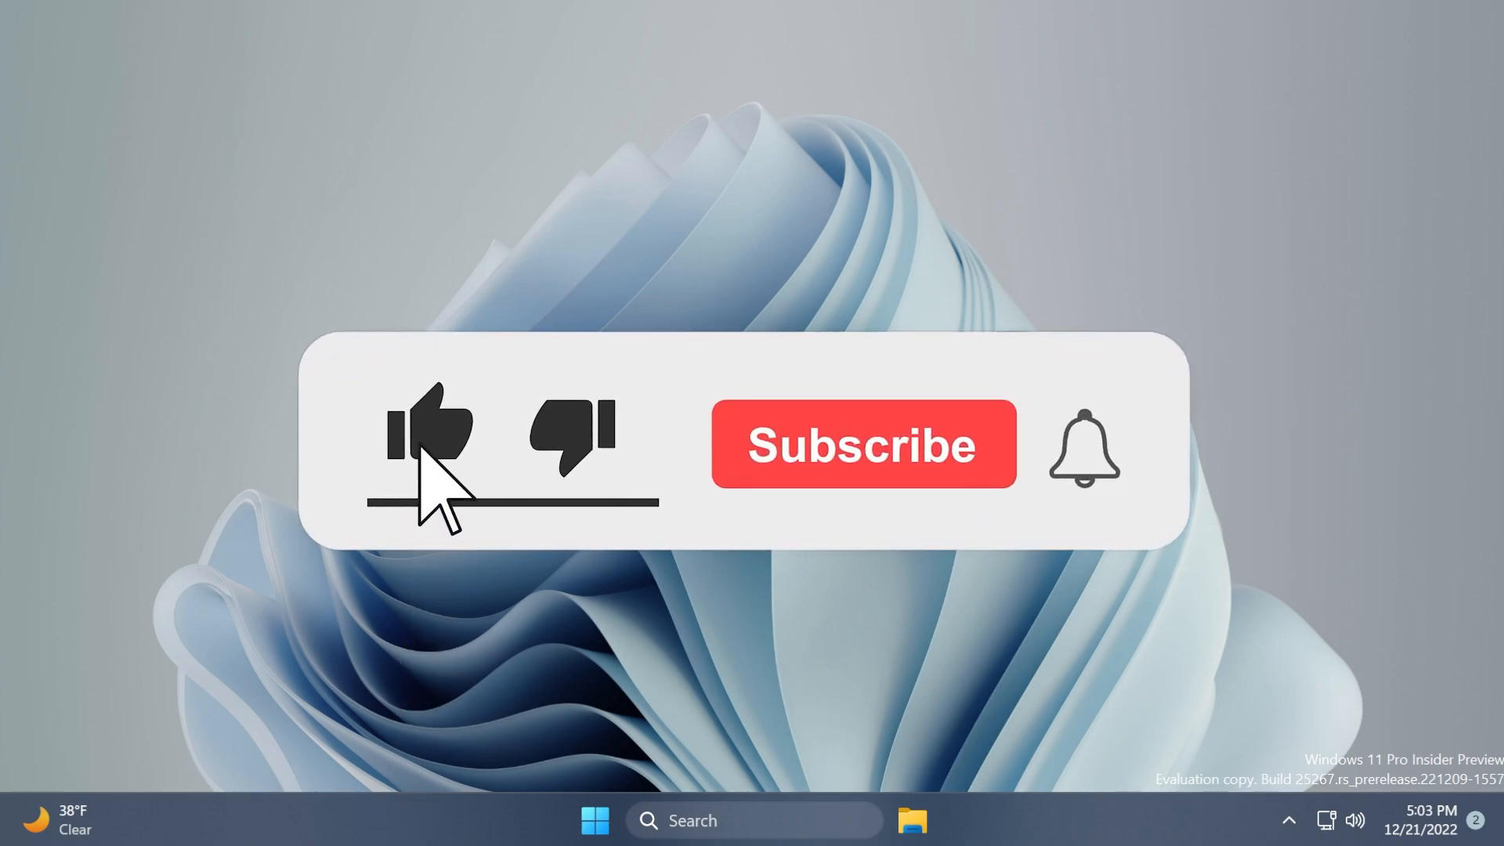
- Enter the TB50 discount code in the Keysfan cart's Apply Discount Code field
left_click(862, 443)
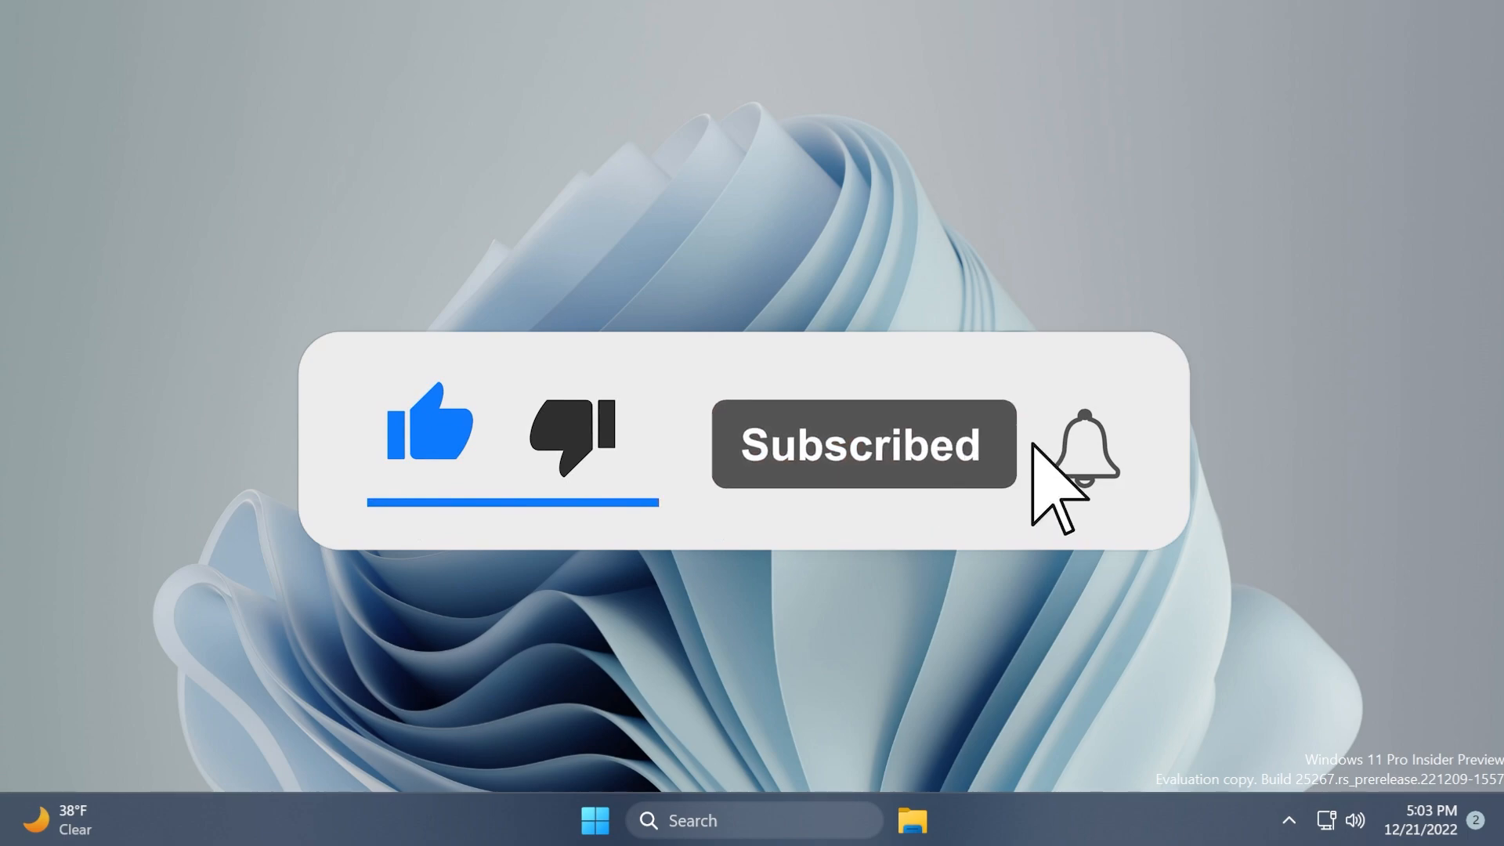
left_click(1083, 443)
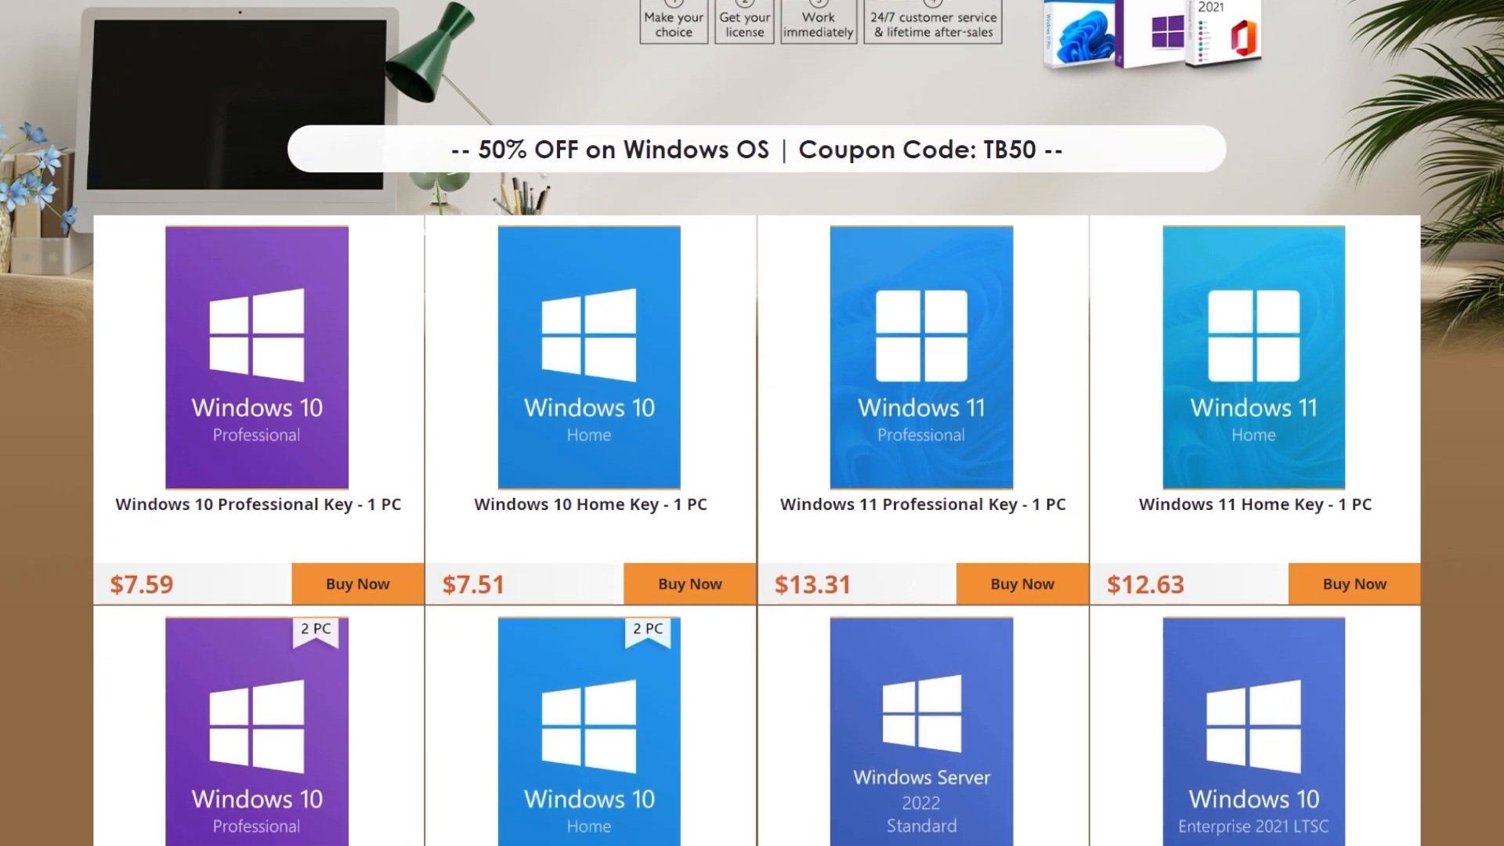
left_click(357, 593)
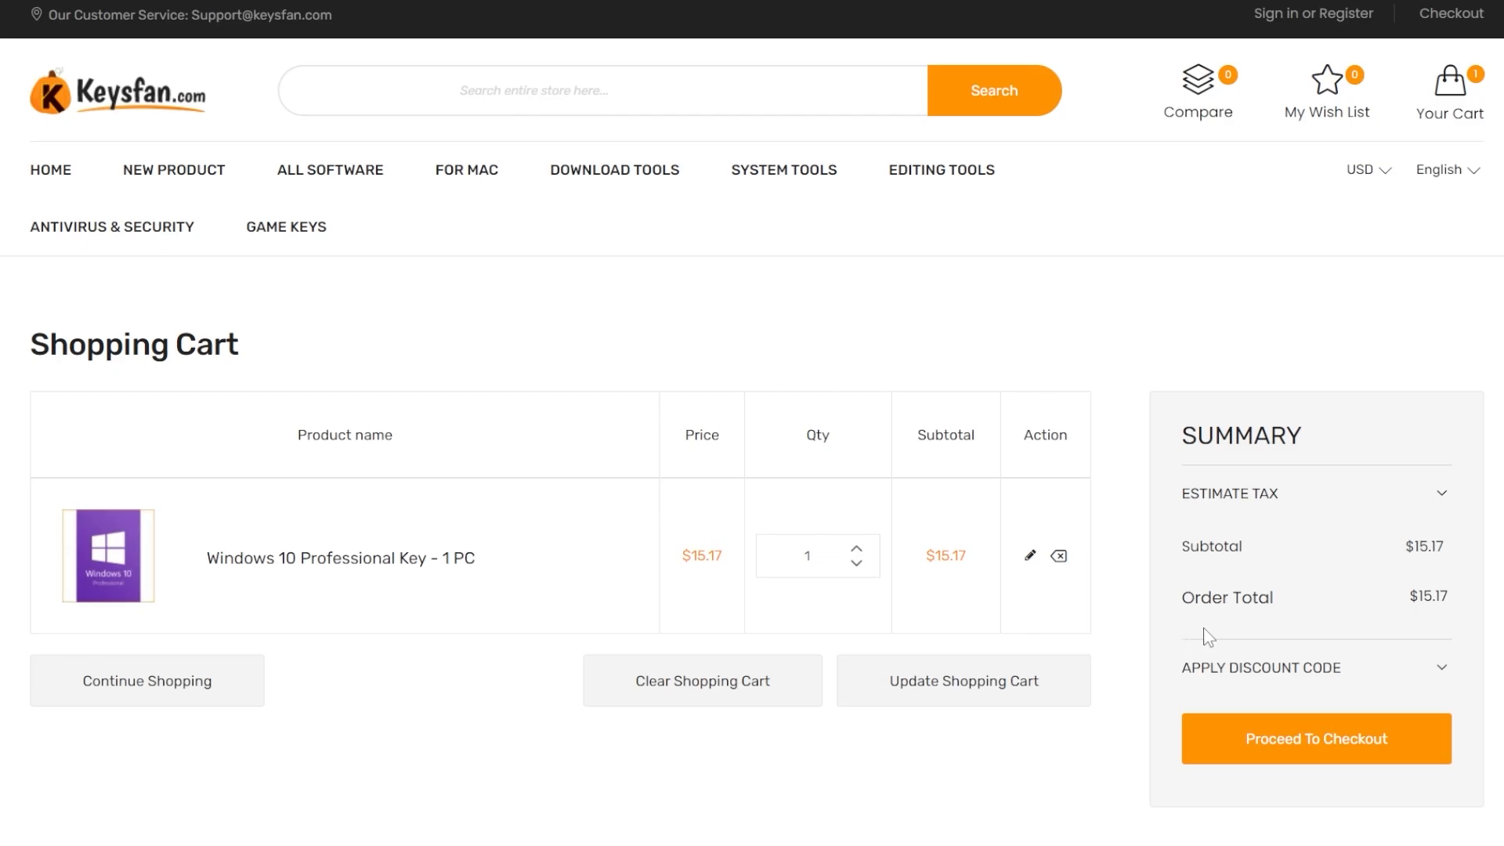
type("TB")
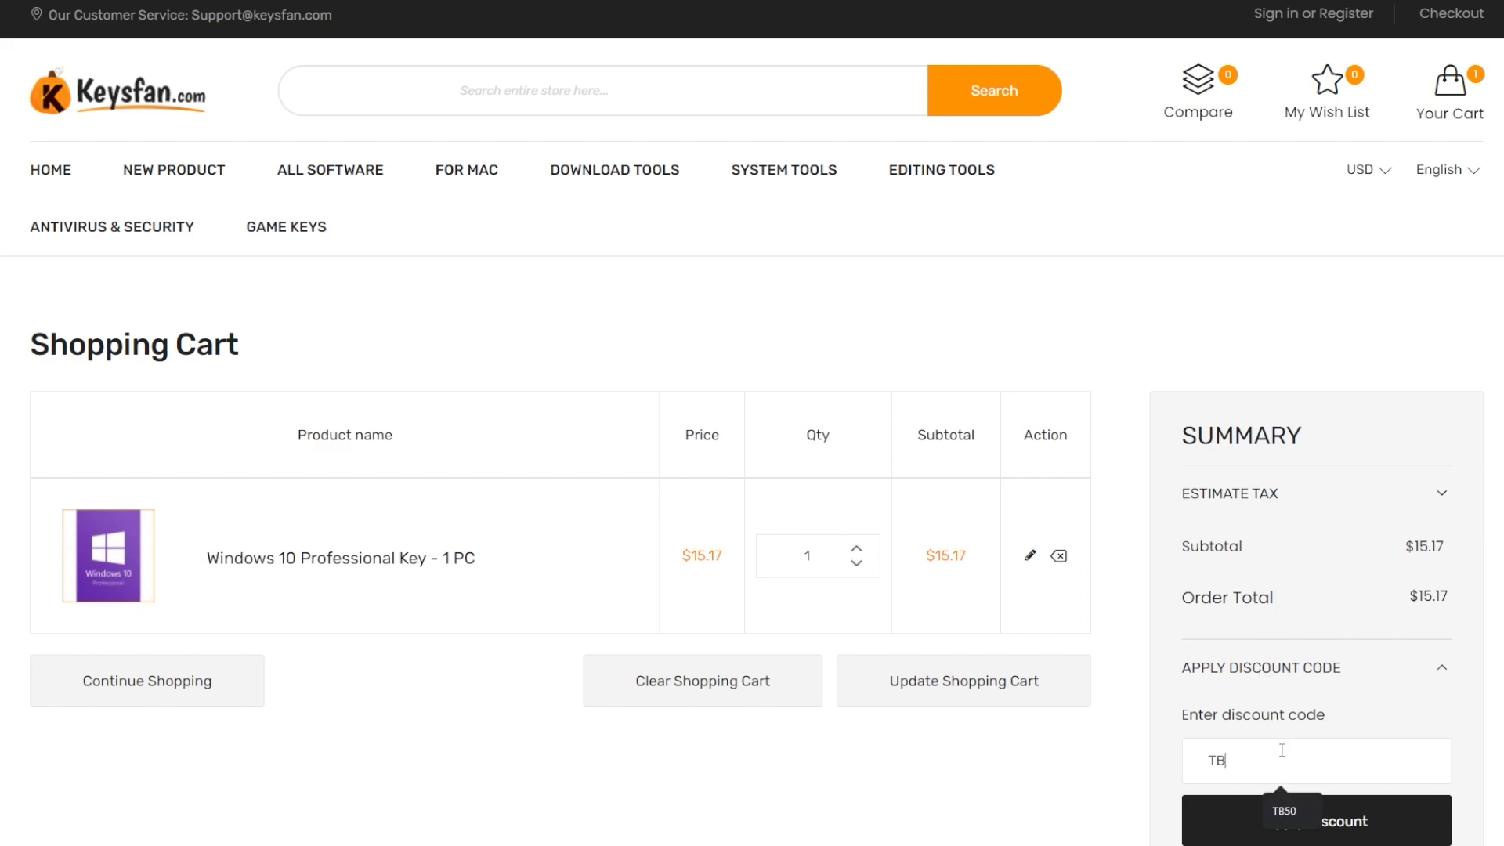
left_click(1314, 820)
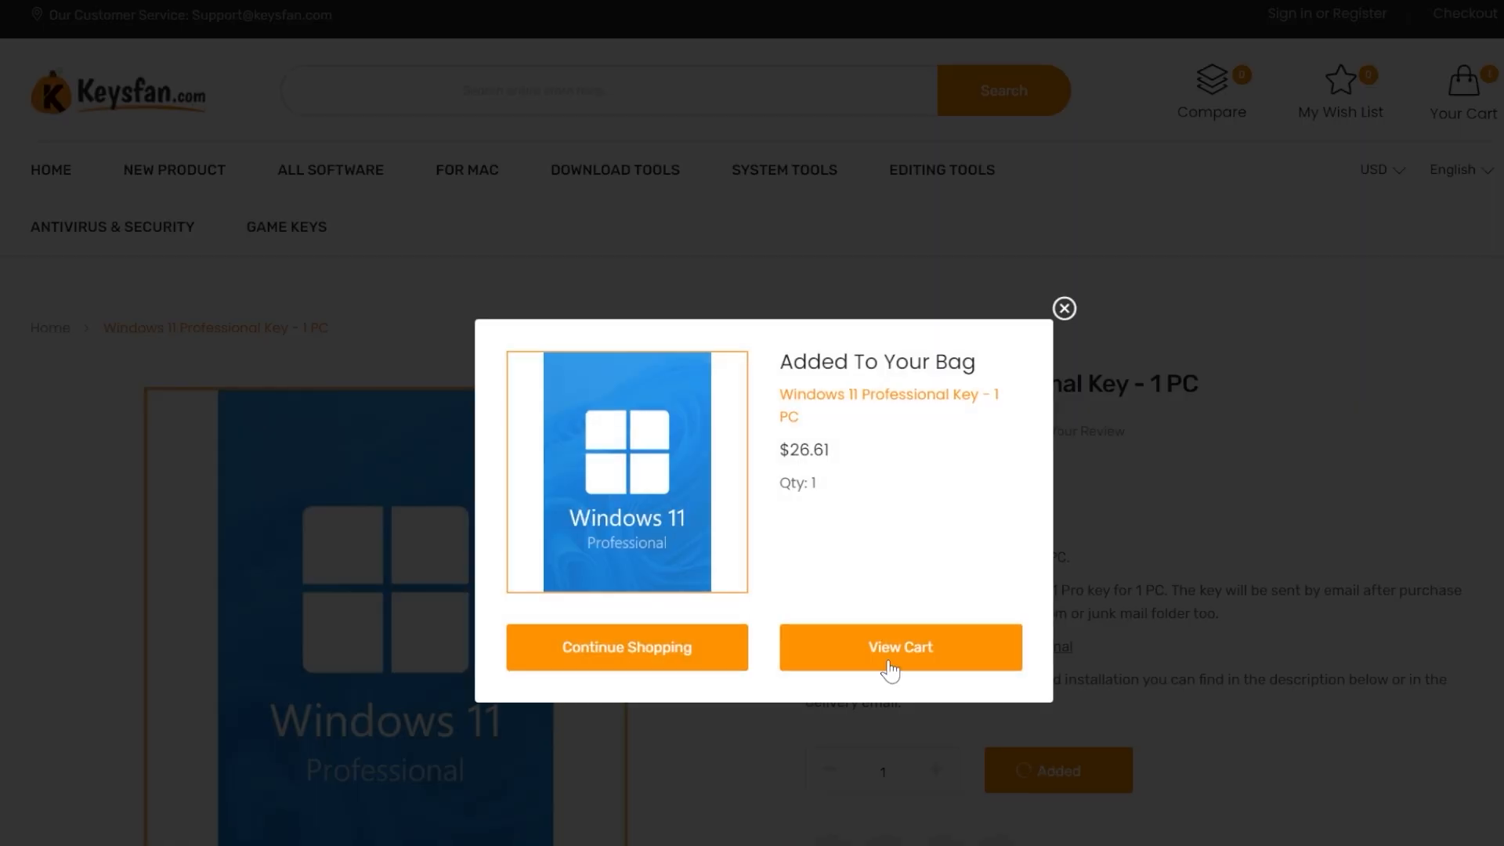
- Apply the TB50 discount to the order and browse the Windows key deals page
left_click(898, 647)
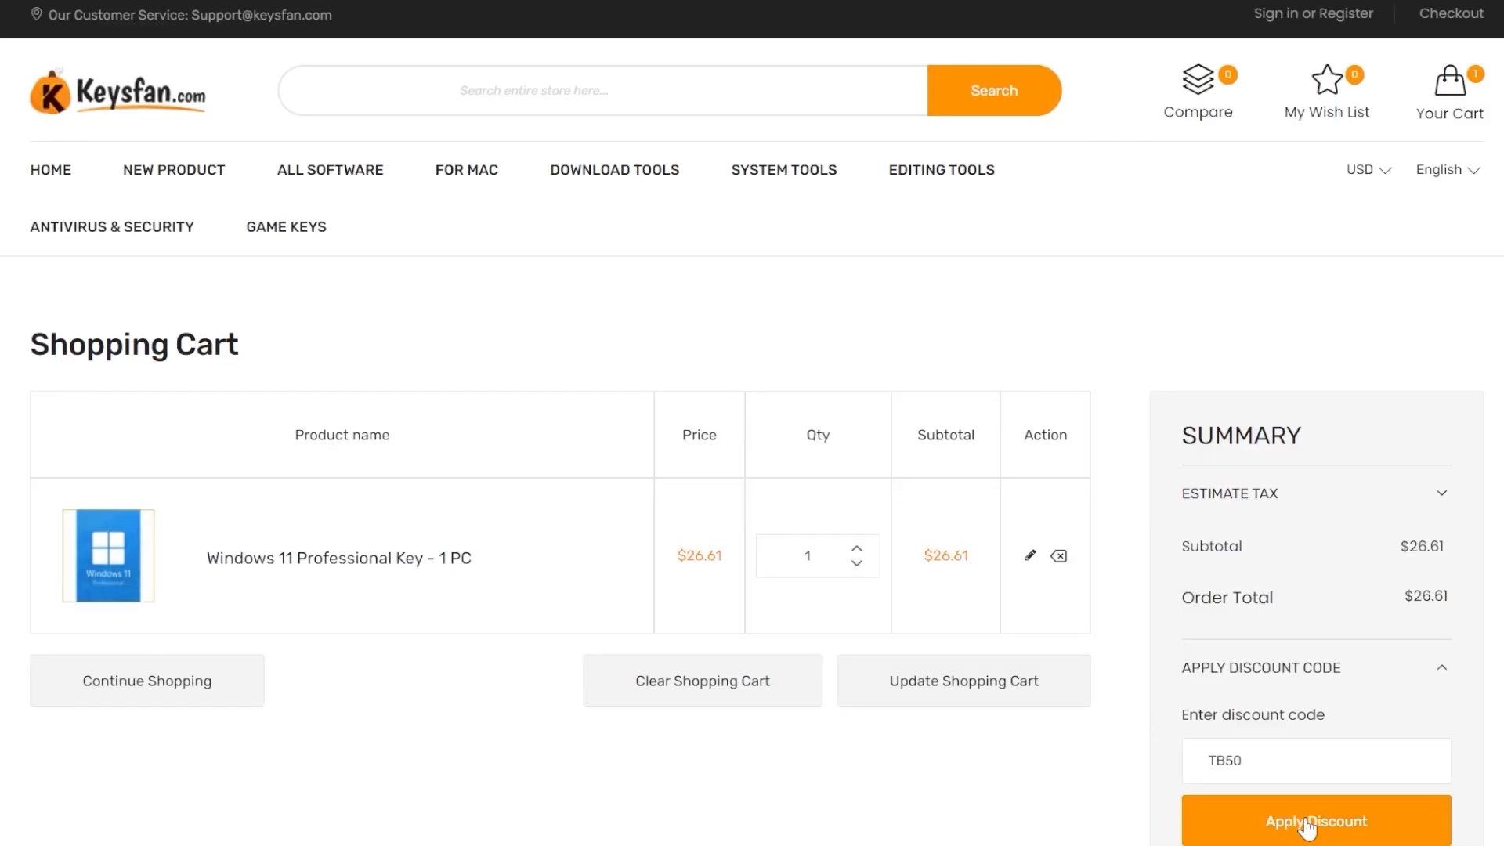
left_click(1315, 821)
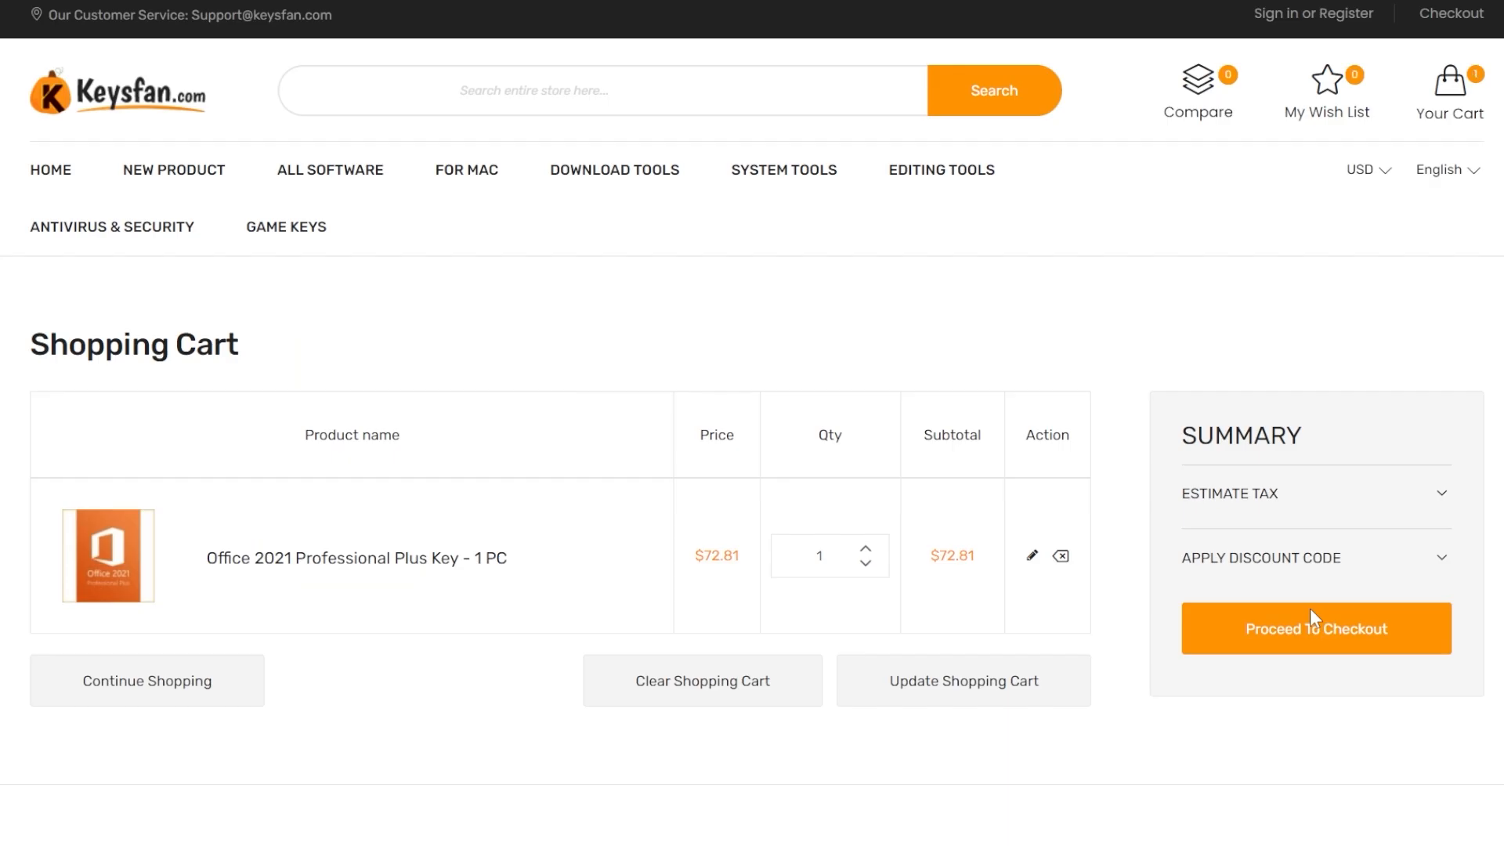
type("tb")
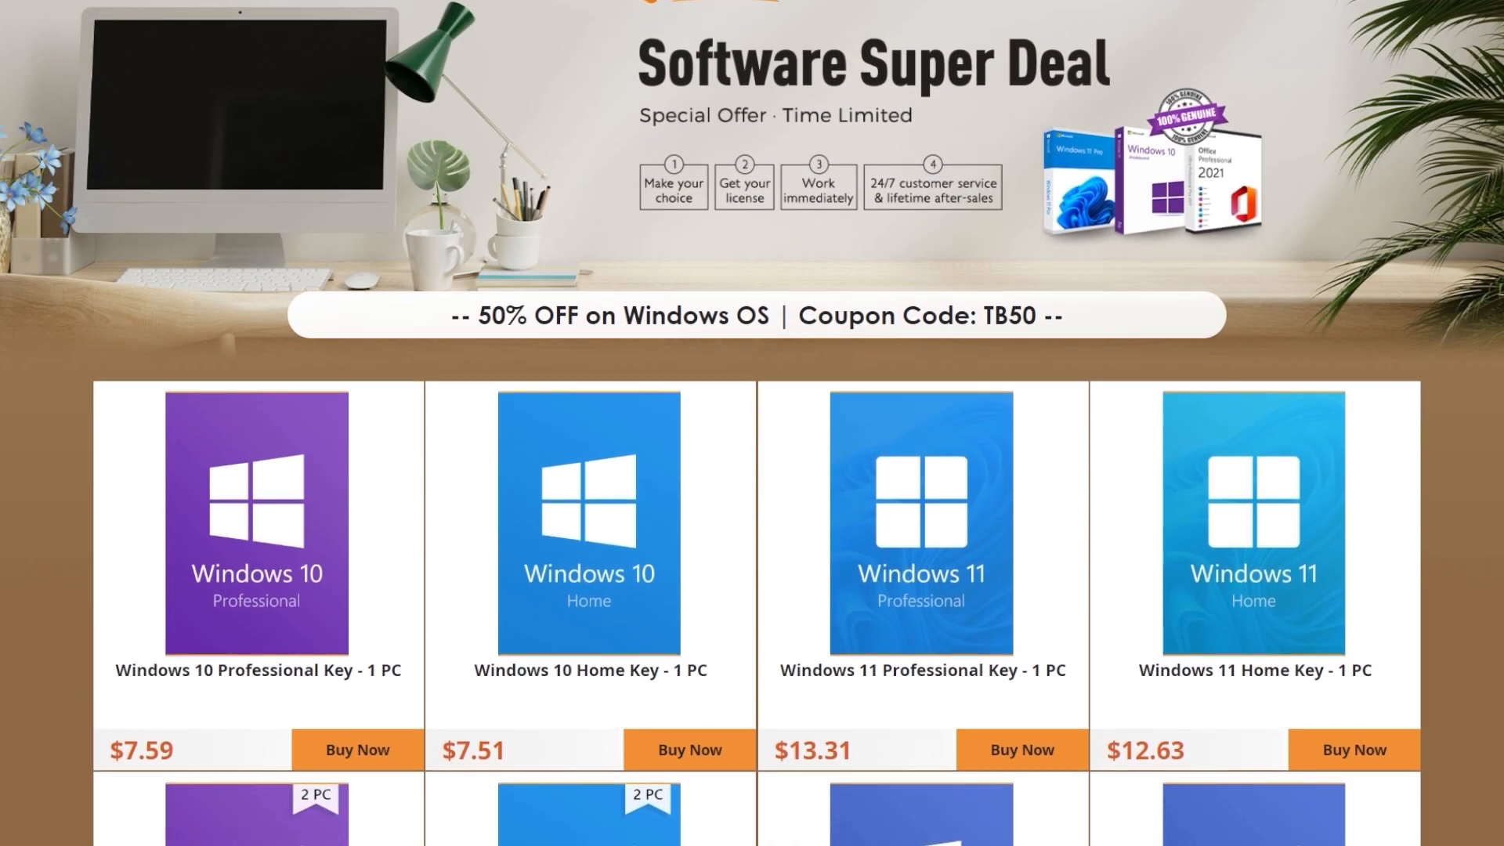
scroll("down", 3)
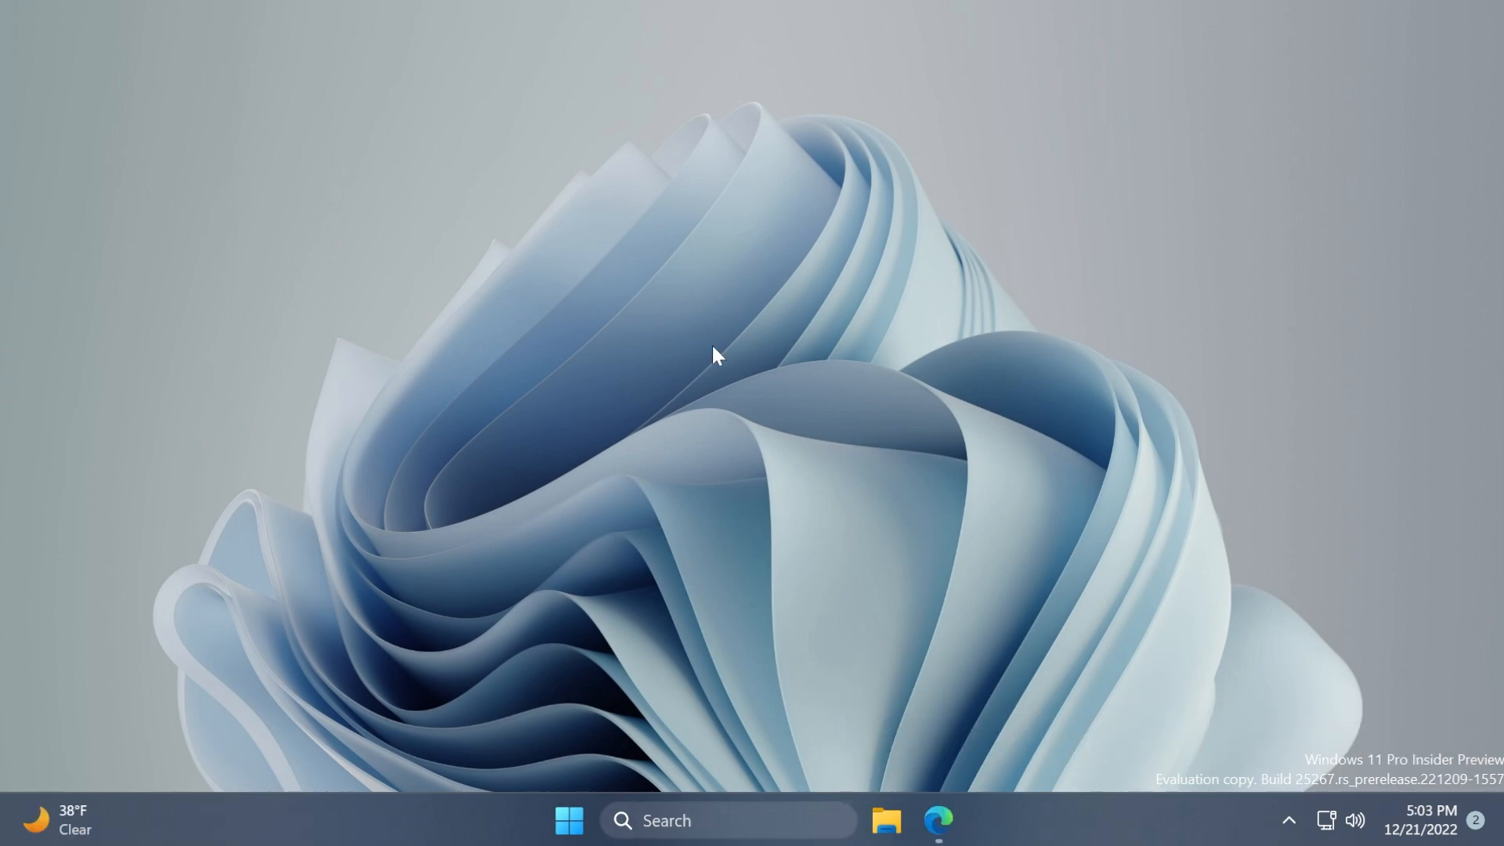
mouse_move(822, 575)
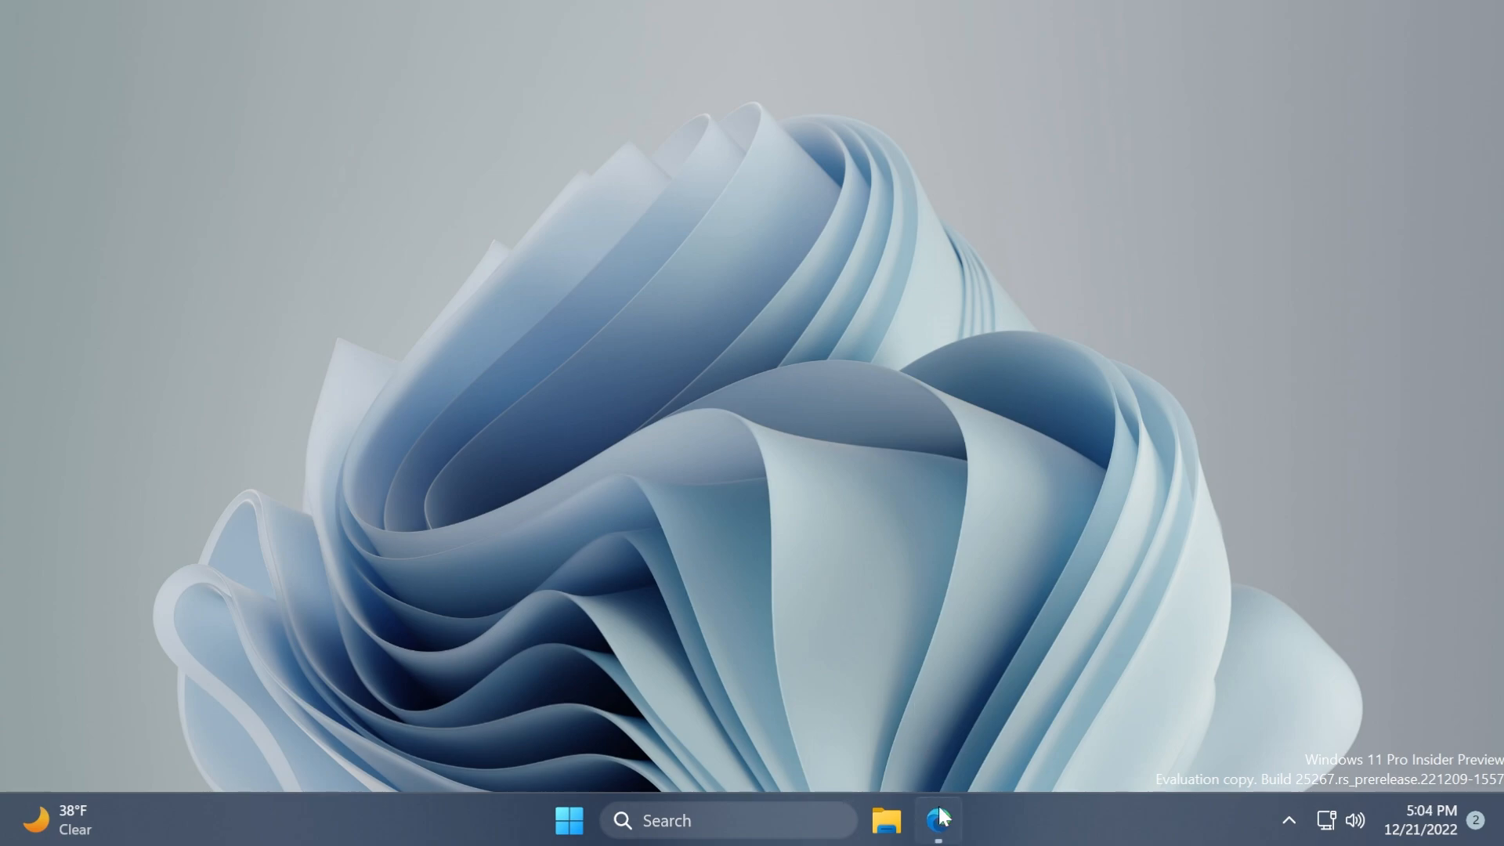
- Show the ViVeTool v0.3.2 release Assets list on GitHub in Edge
left_click(937, 819)
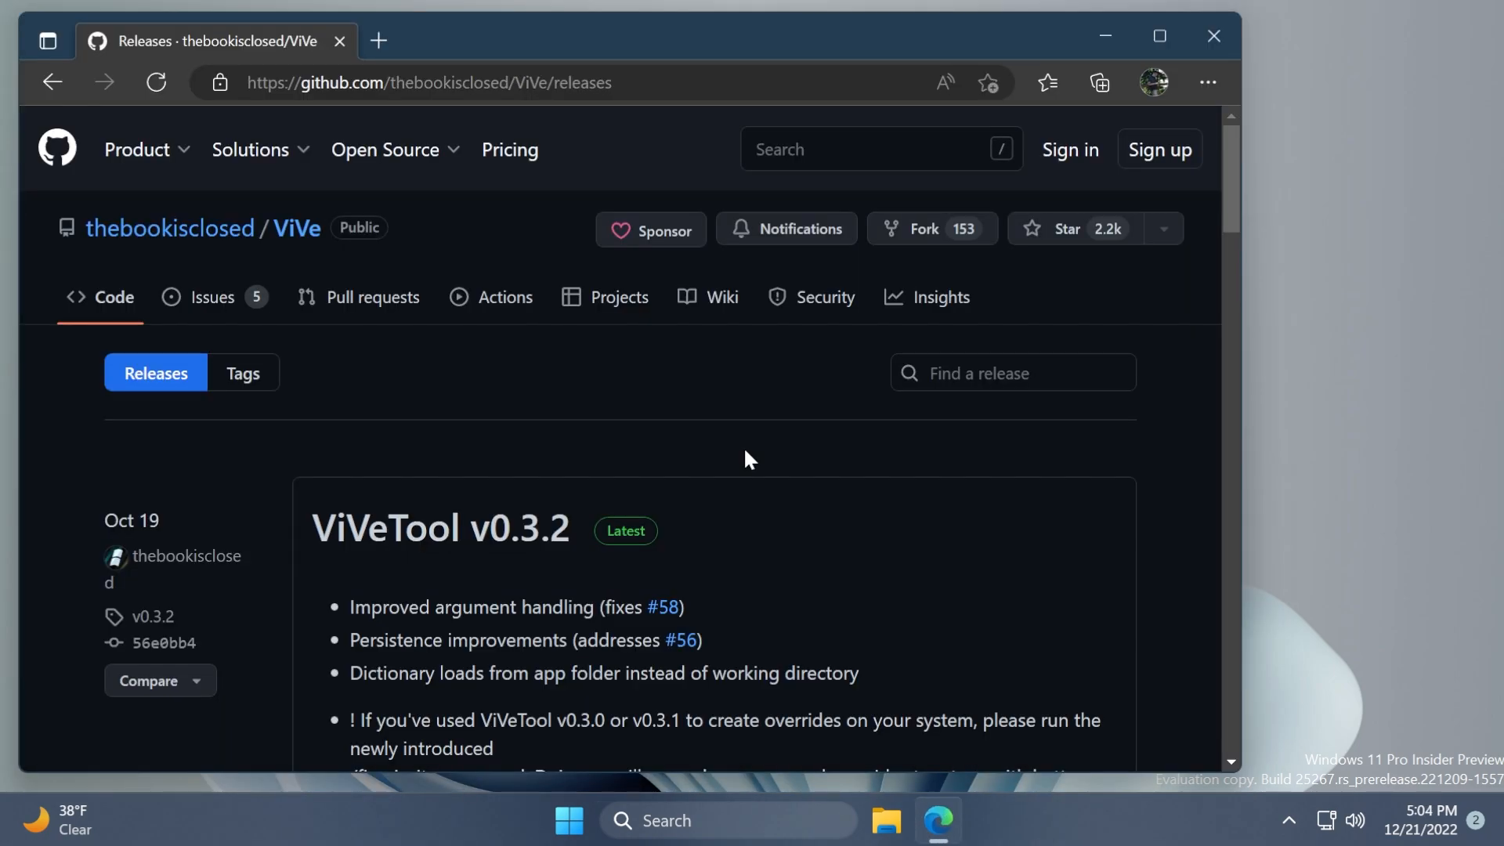
scroll("down", 3)
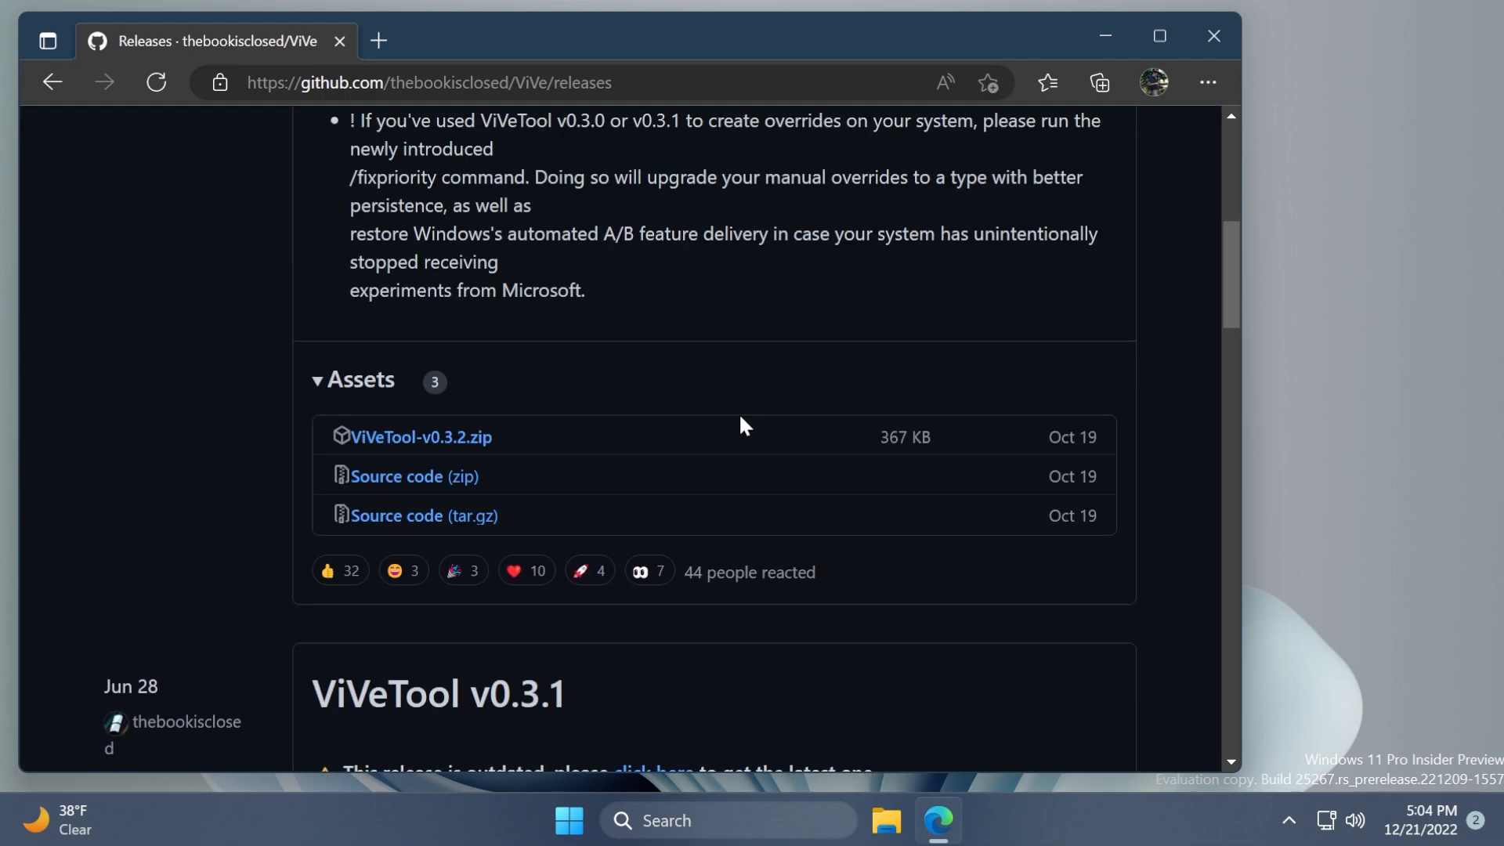
scroll("down", 3)
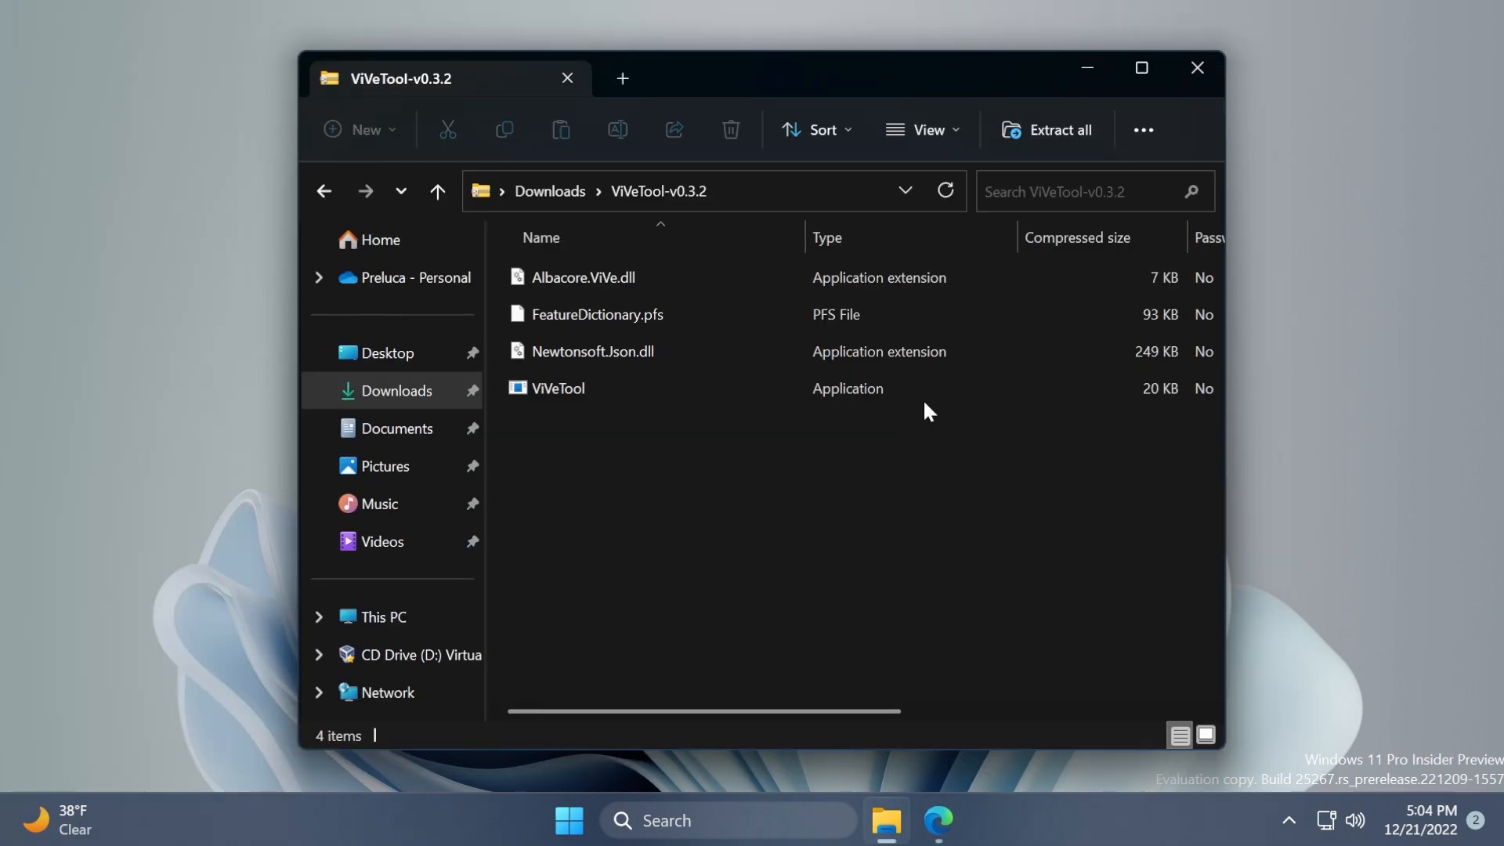
- Extract the ViVeTool archive into C:\Windows\System32, granting administrator permission
left_click(1045, 130)
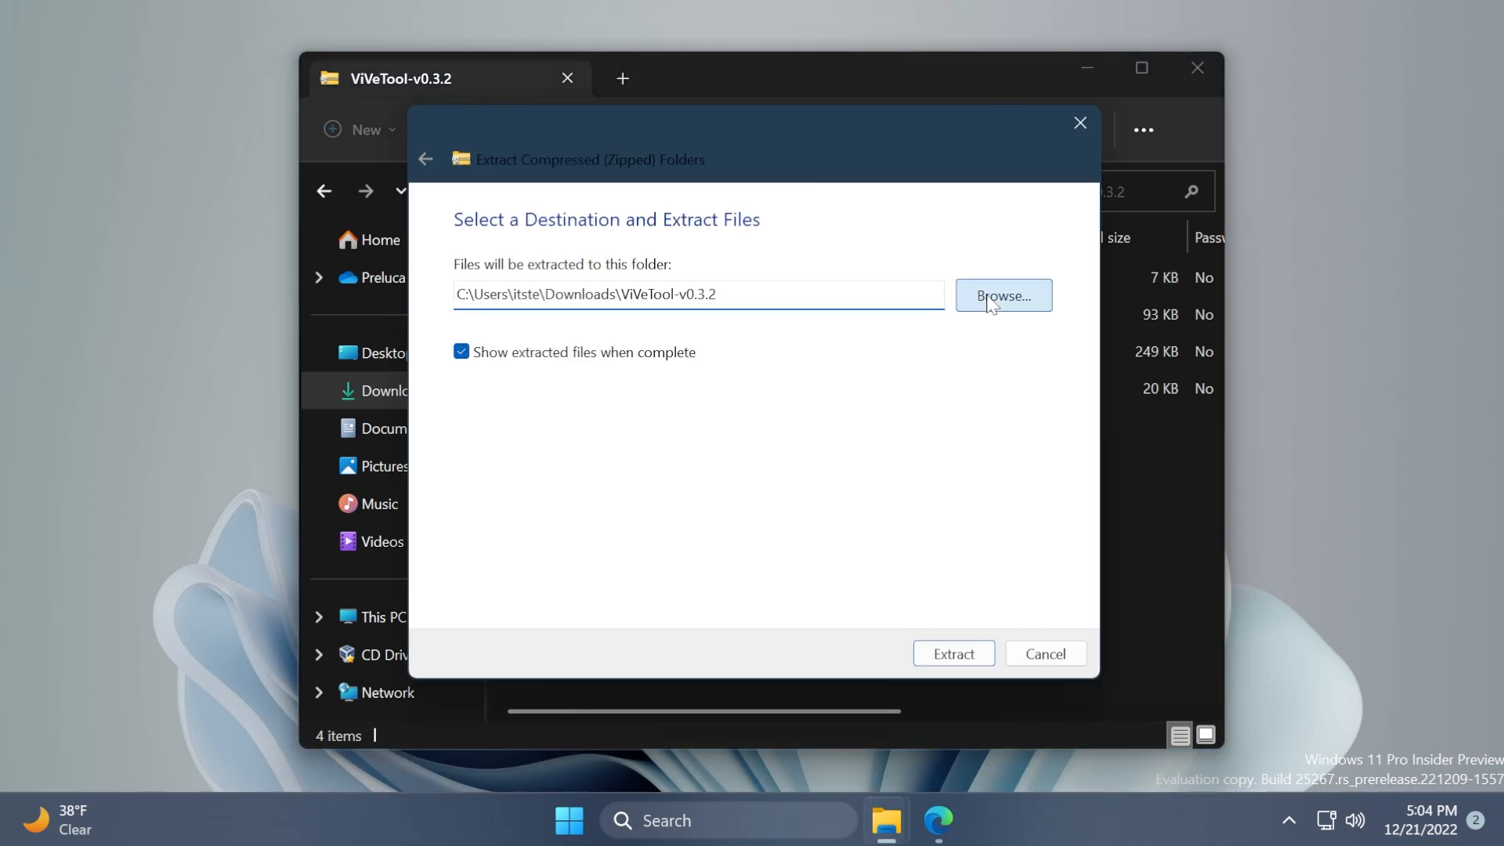
left_click(1003, 295)
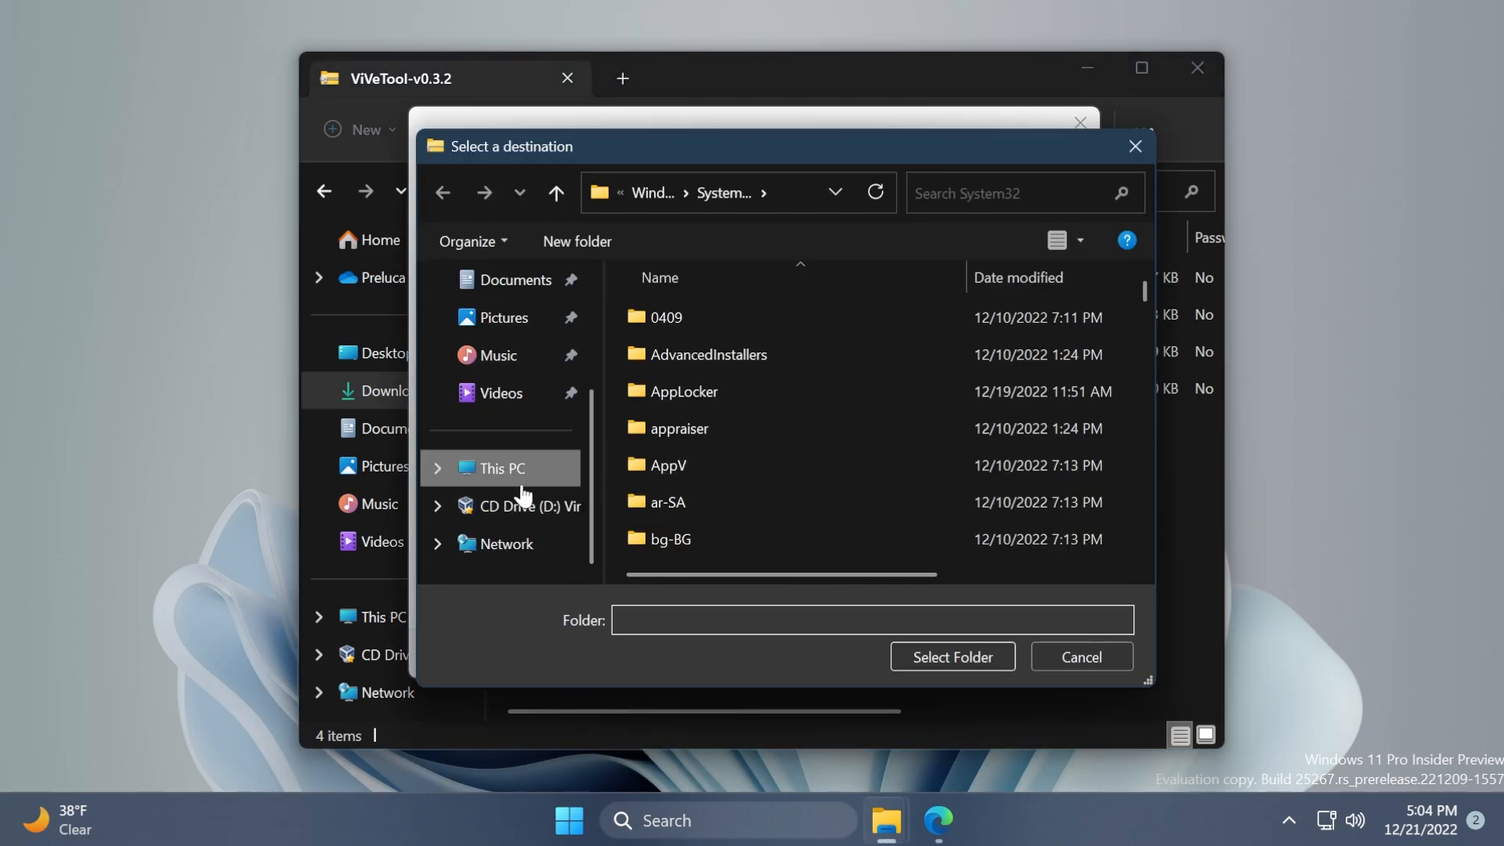
left_click(554, 191)
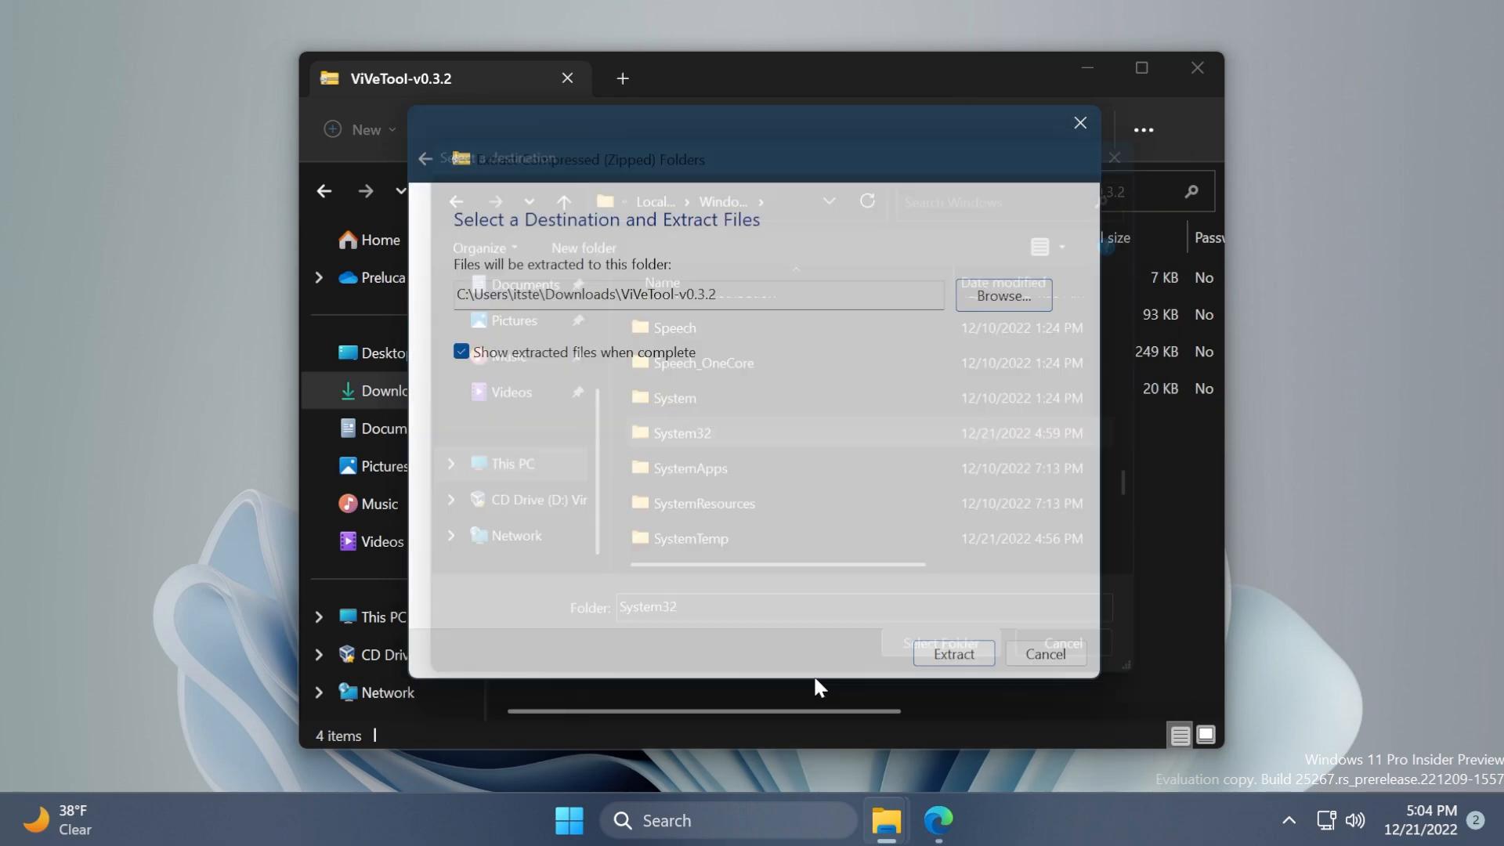
left_click(951, 654)
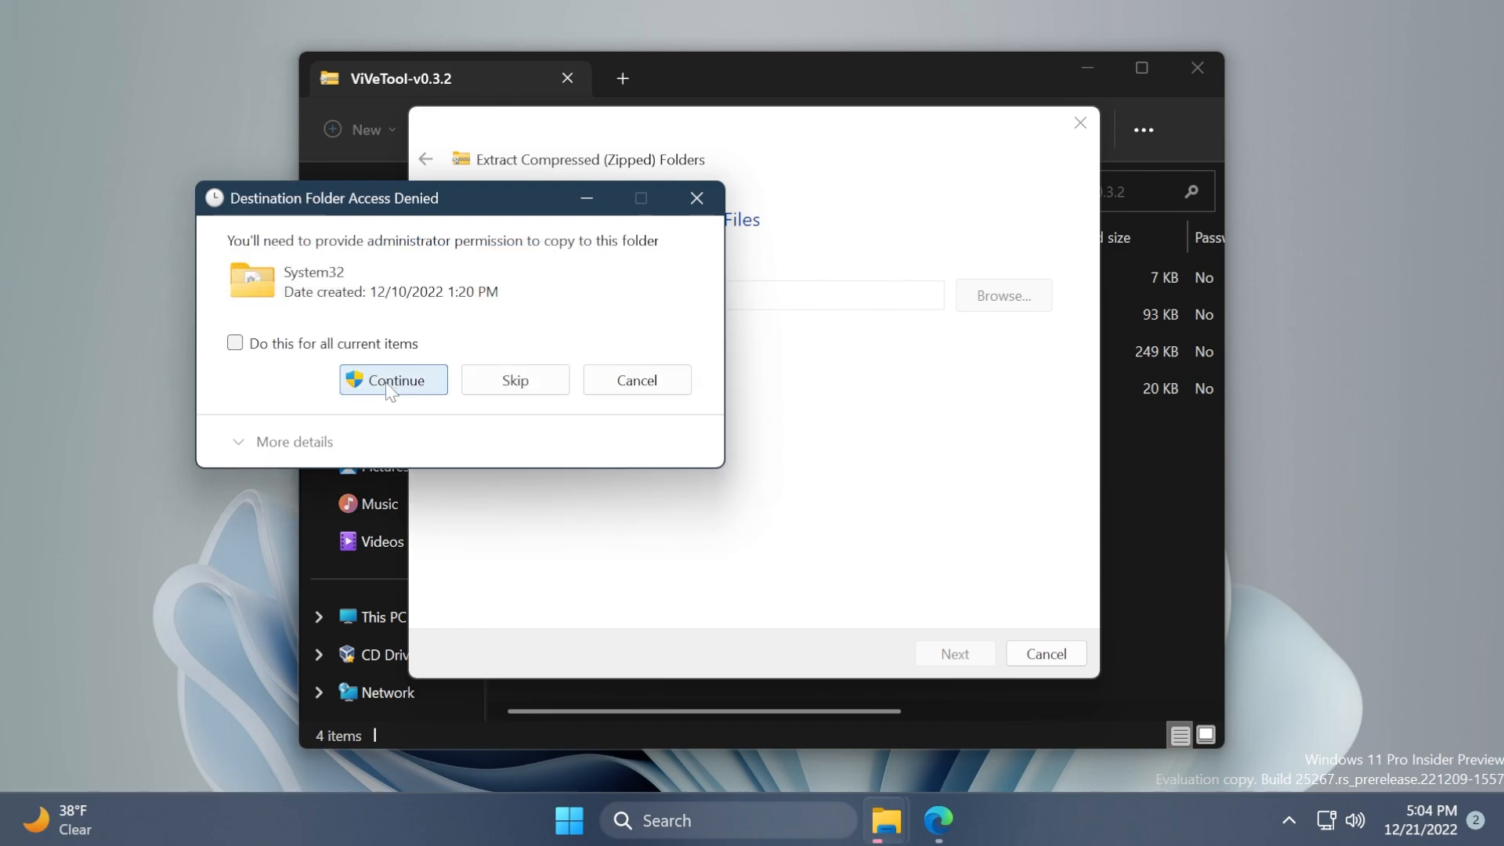
left_click(392, 379)
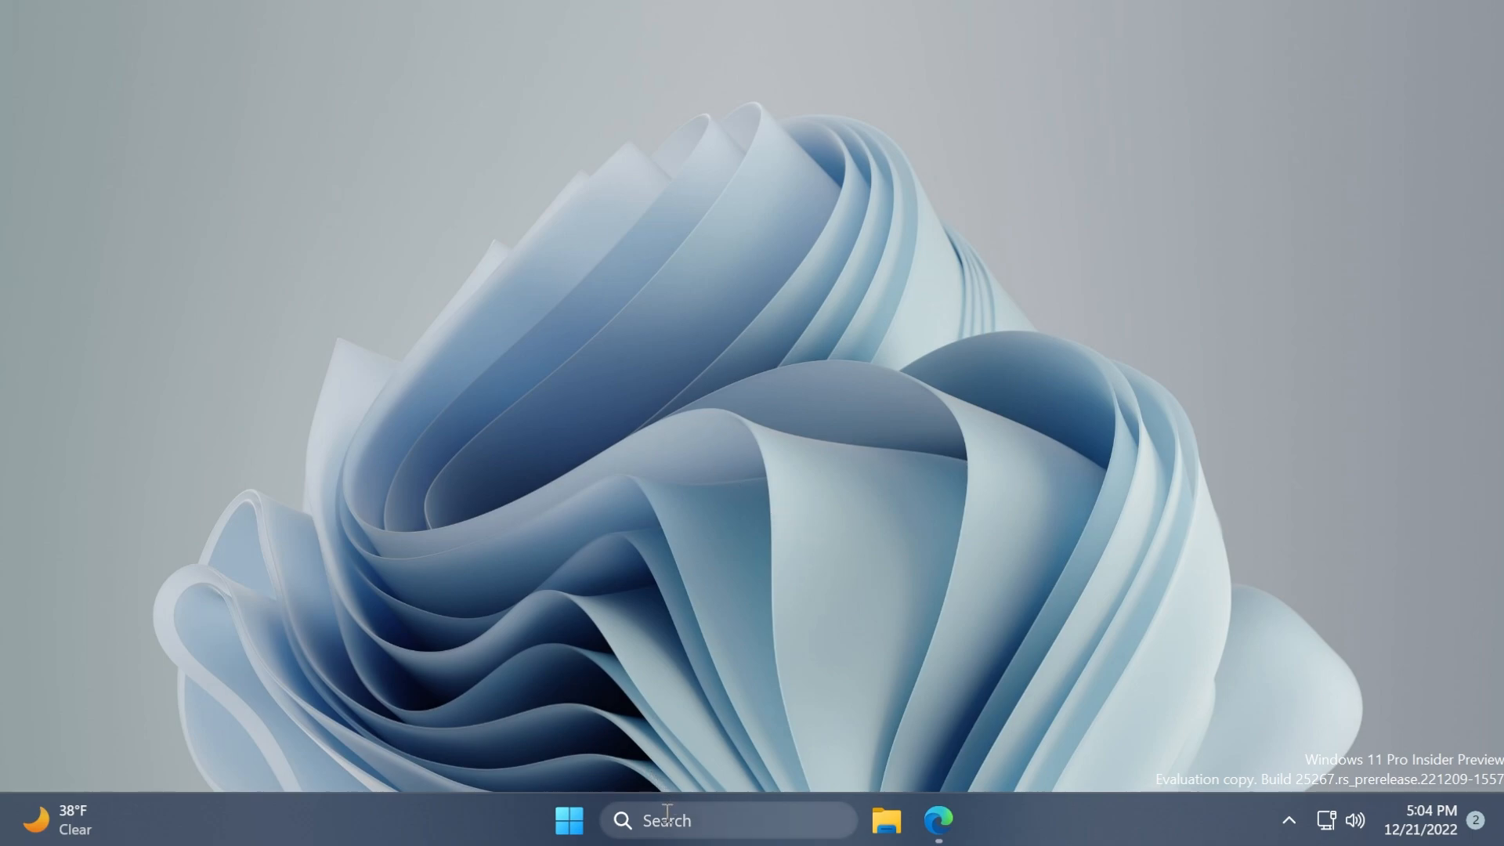
- Run vivetool /enable /id:39696859 in an administrator Command Prompt, then close it
type("cmd")
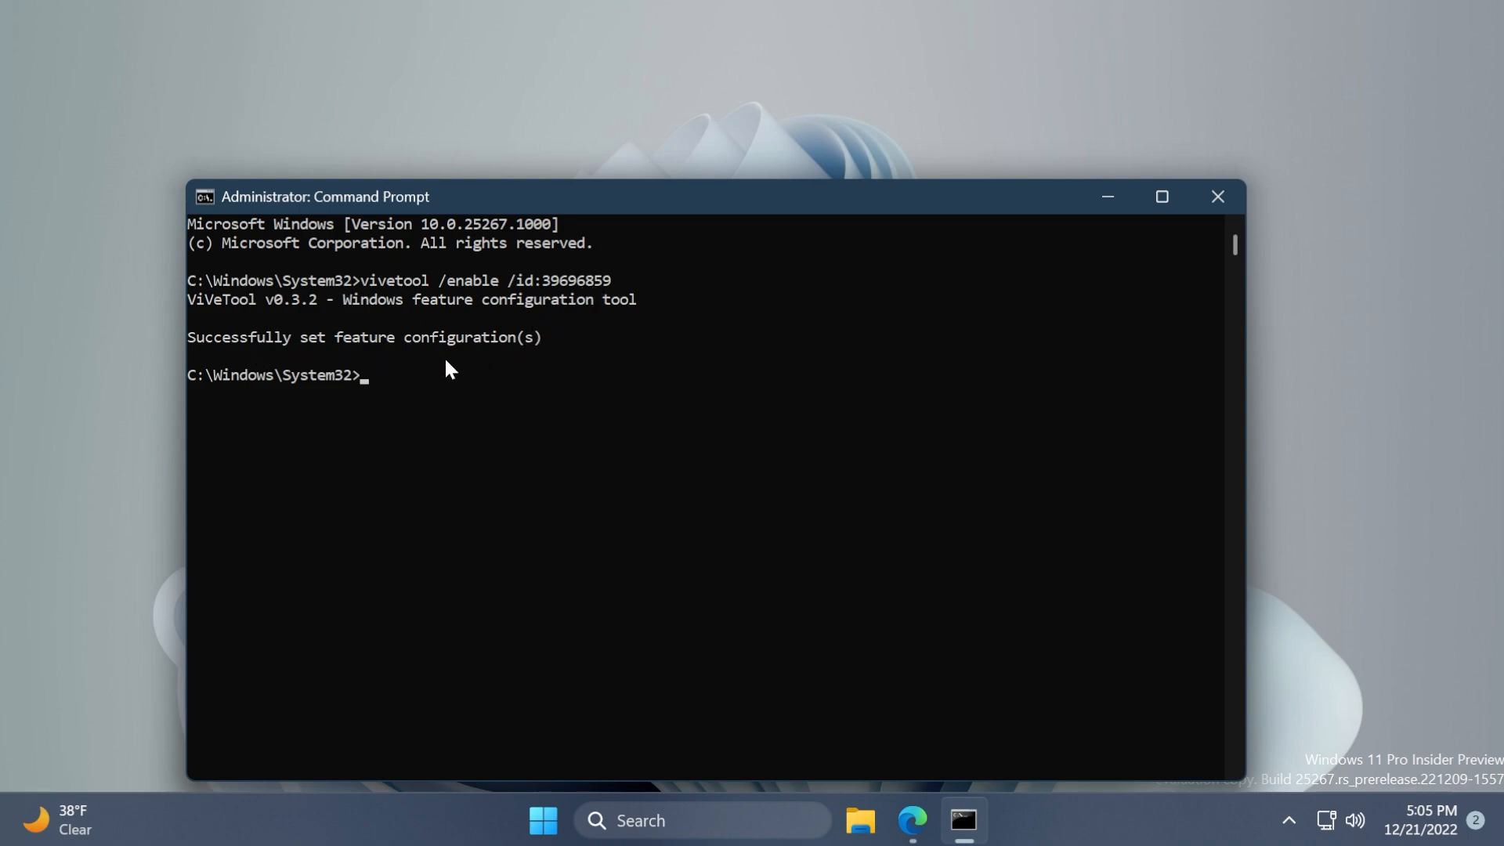
left_click(1217, 195)
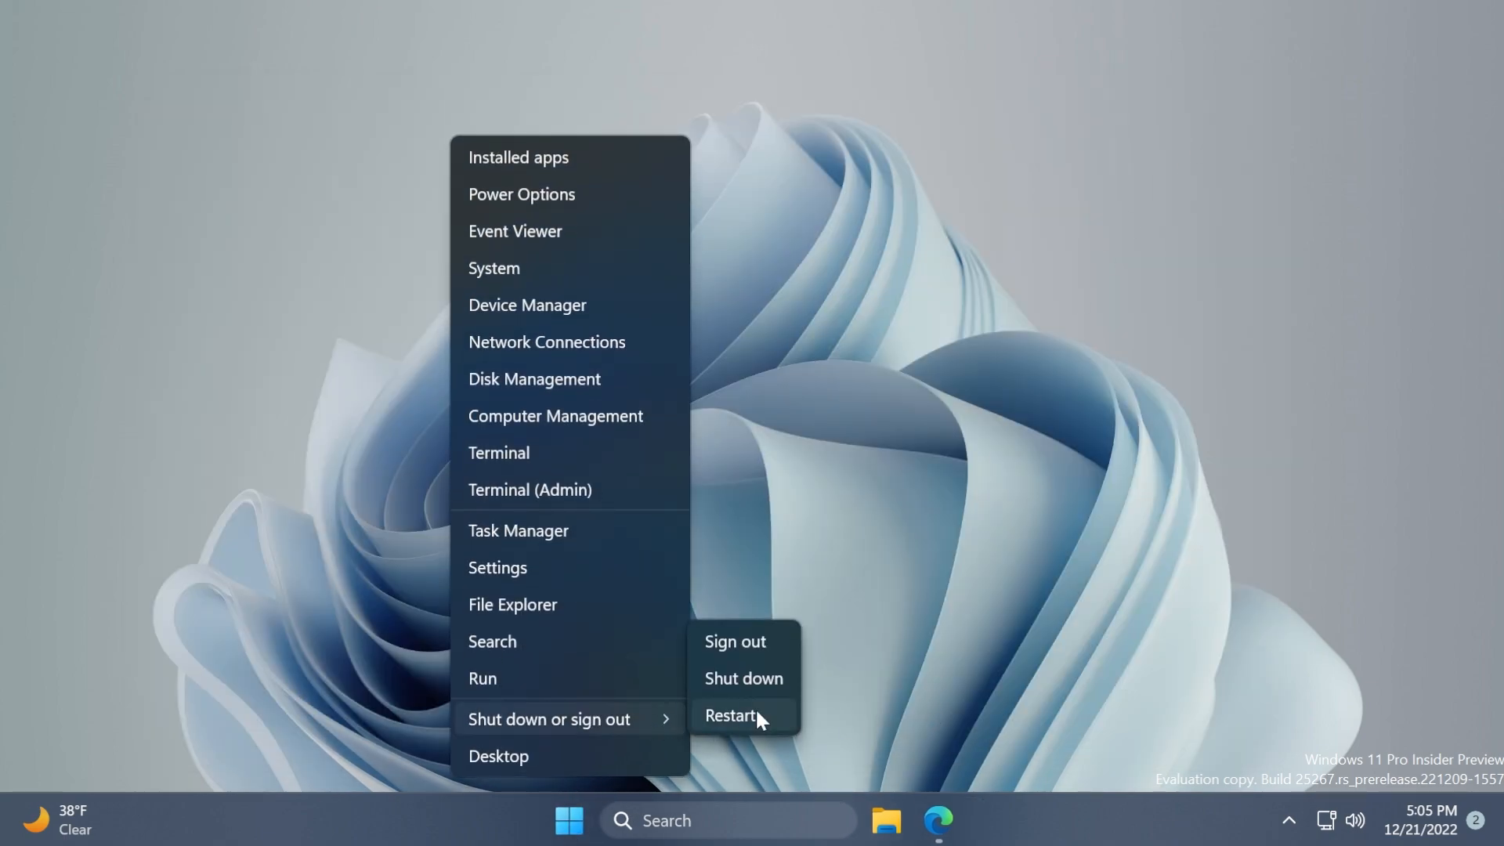
- Restart the computer from the Start menu to apply the enabled feature
left_click(730, 715)
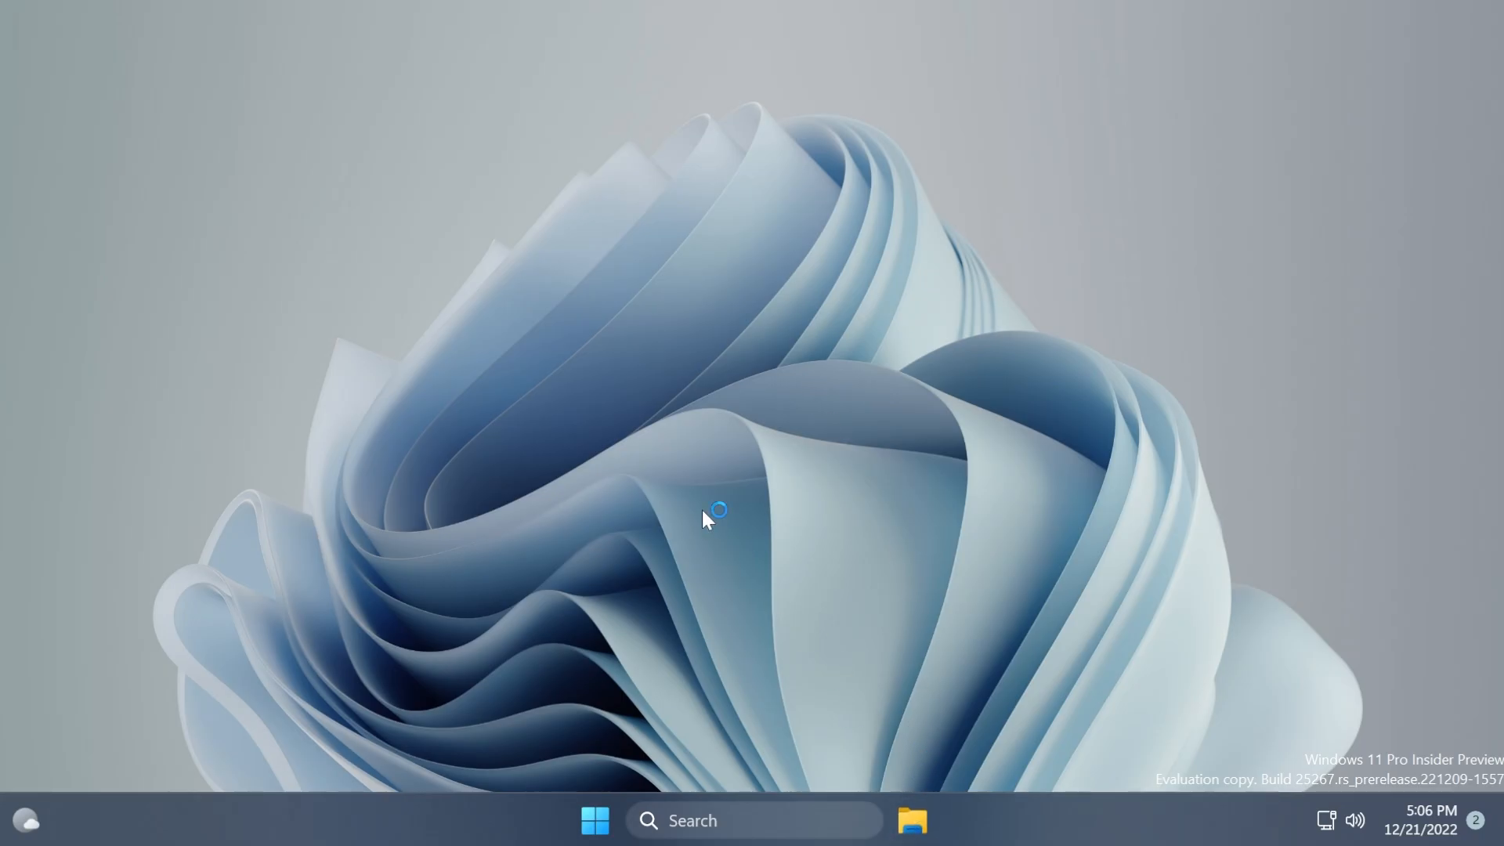
left_click(909, 820)
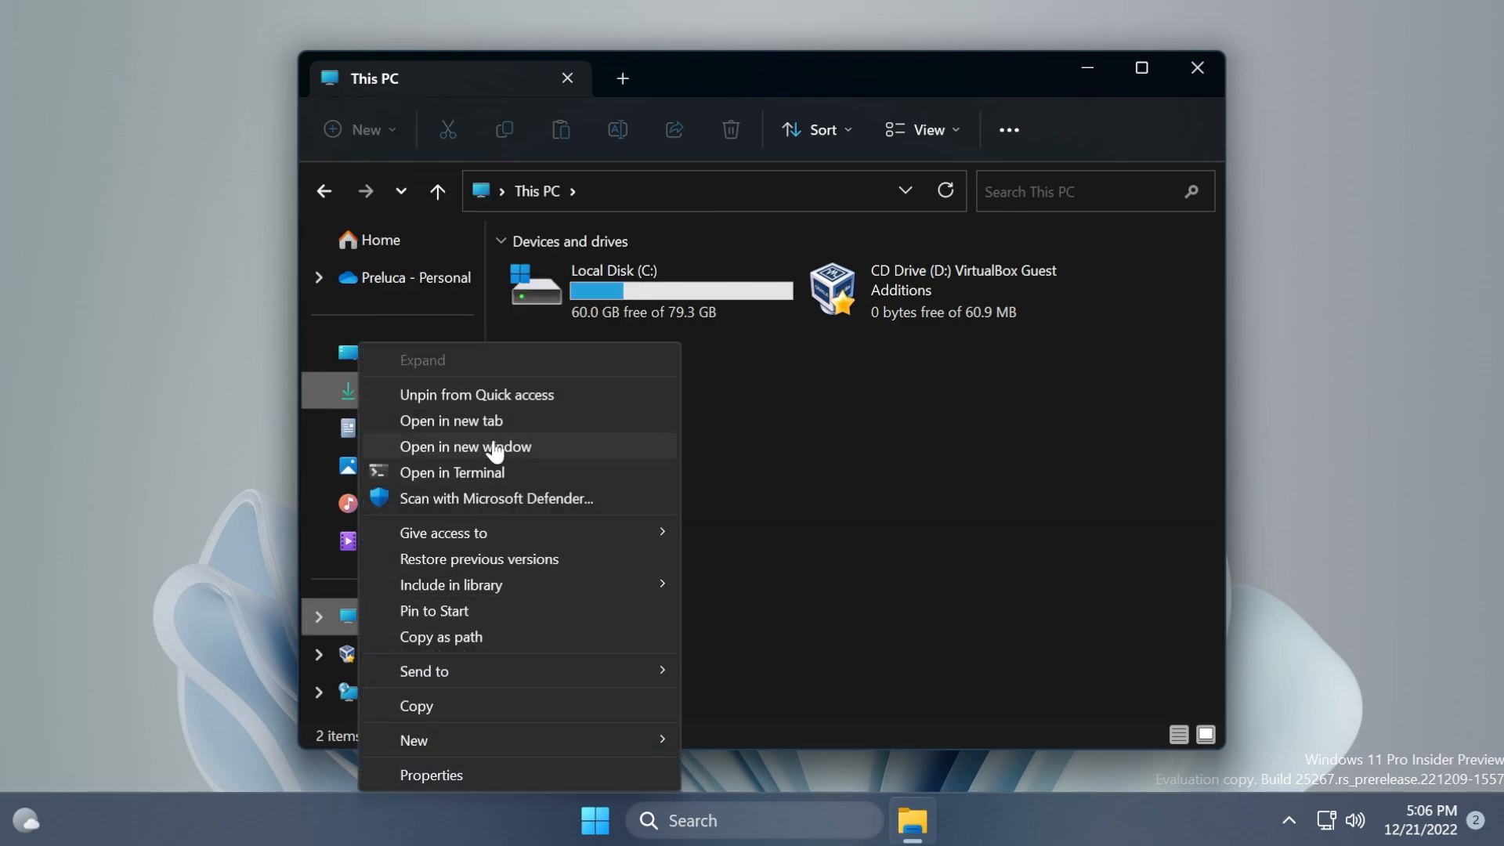
mouse_move(472, 430)
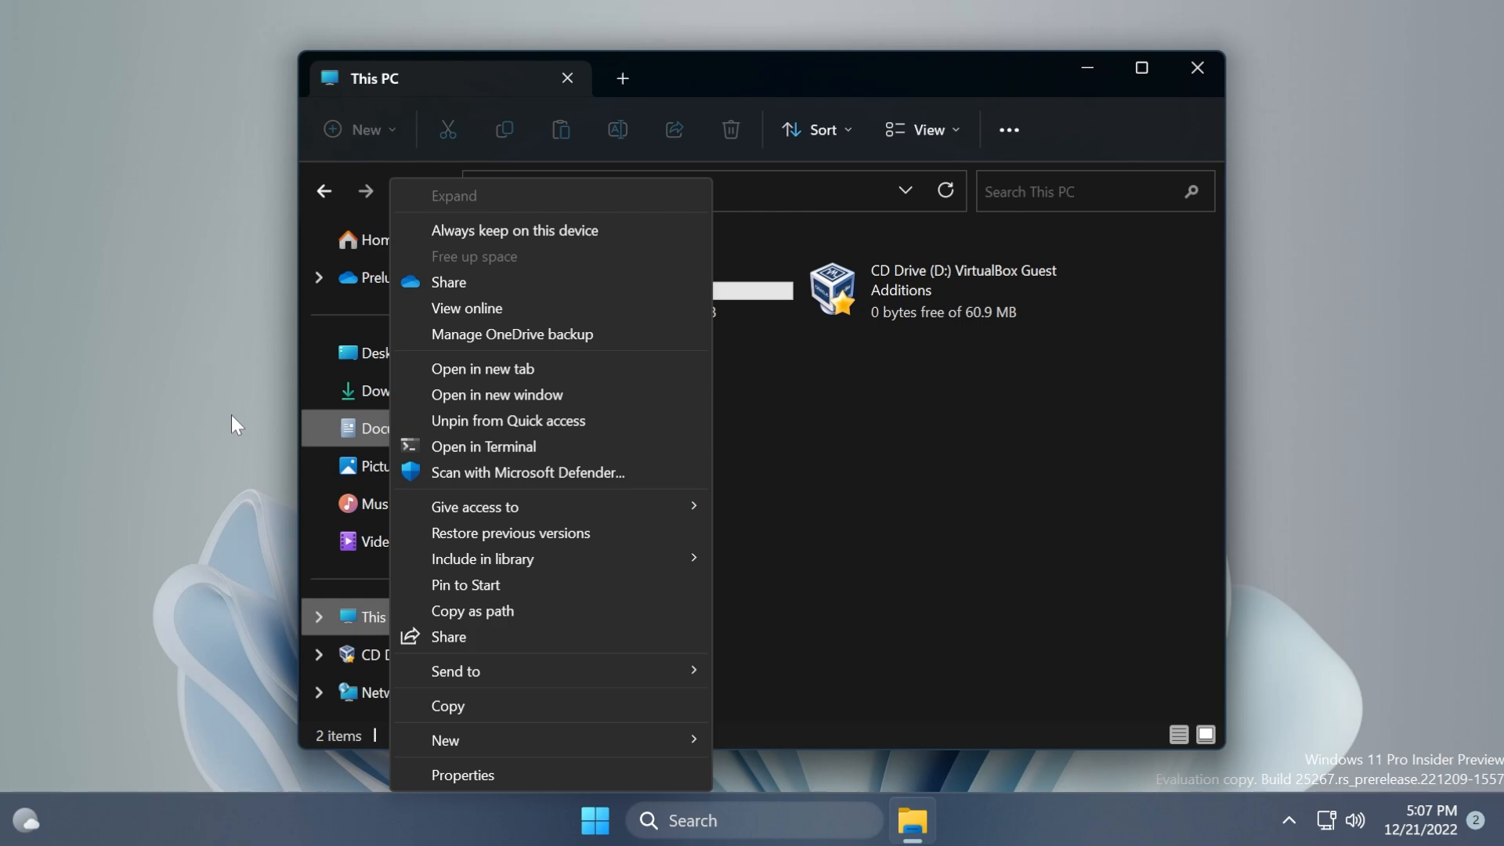
- Right-click Documents in the navigation pane to show the old full context menu
right_click(719, 591)
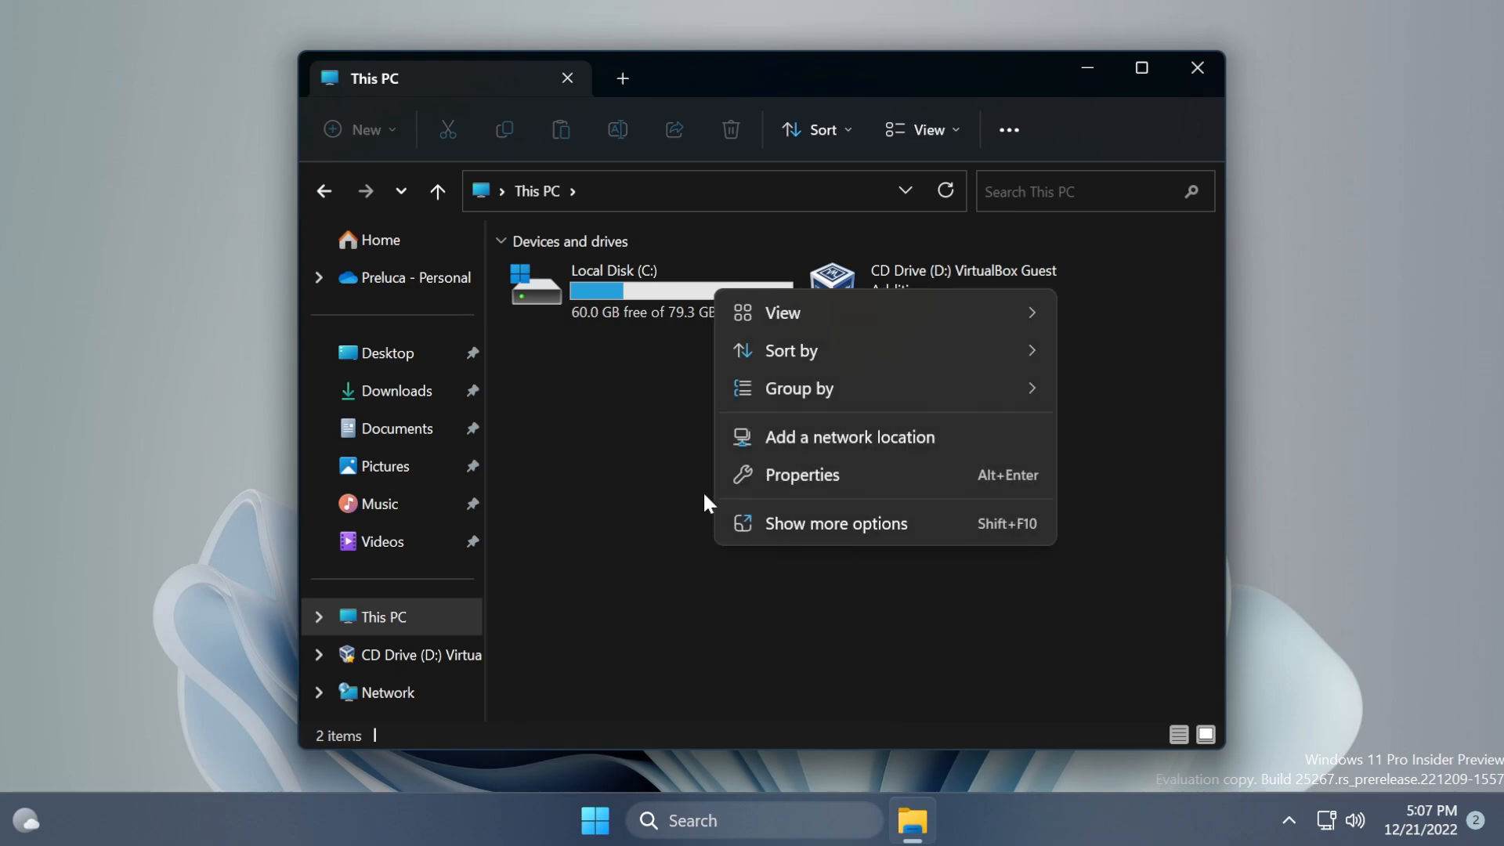
left_click(835, 523)
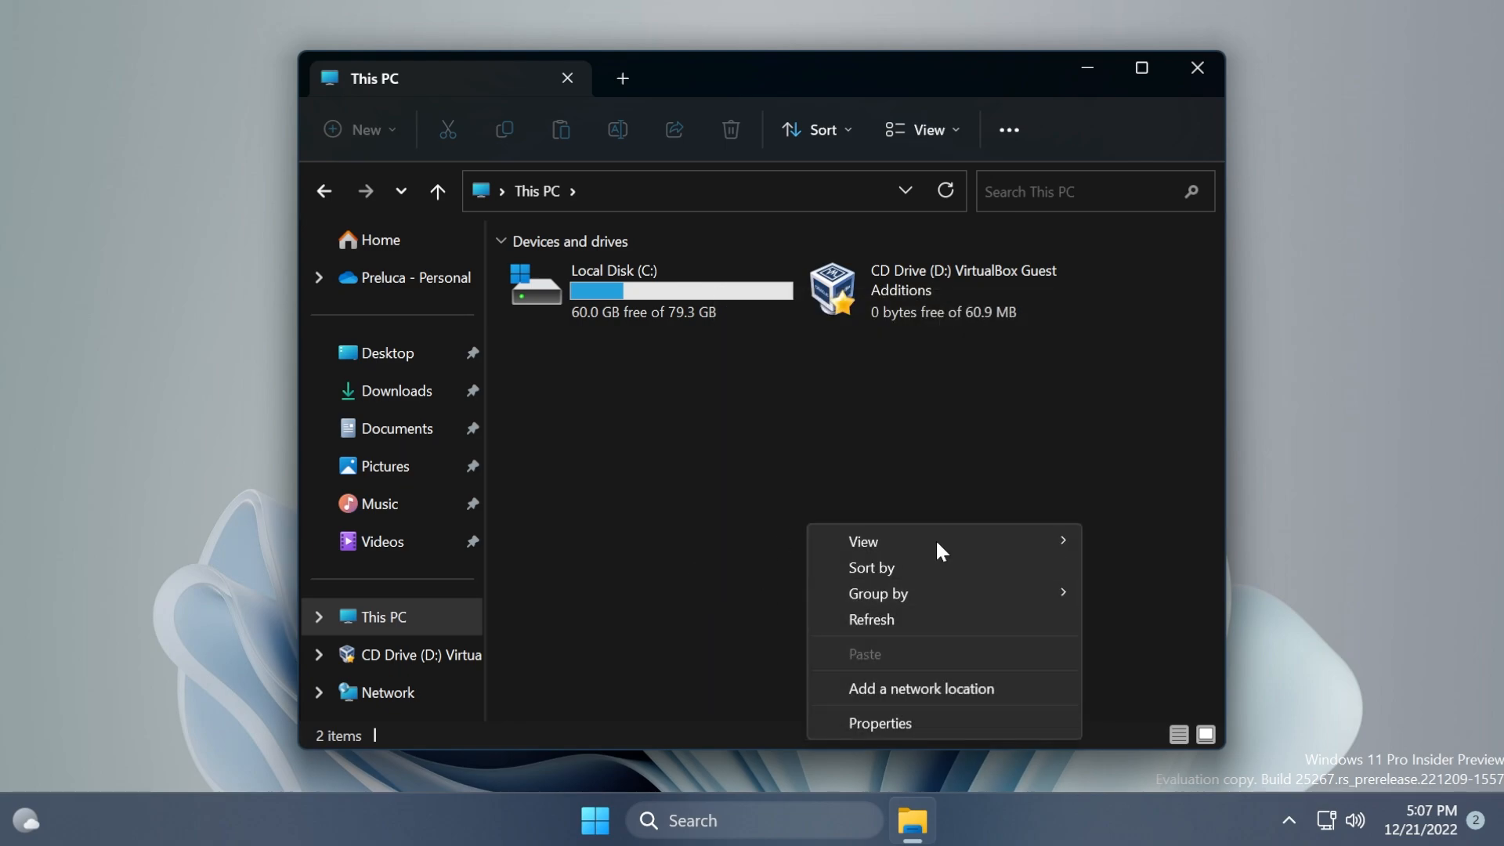
left_click(683, 426)
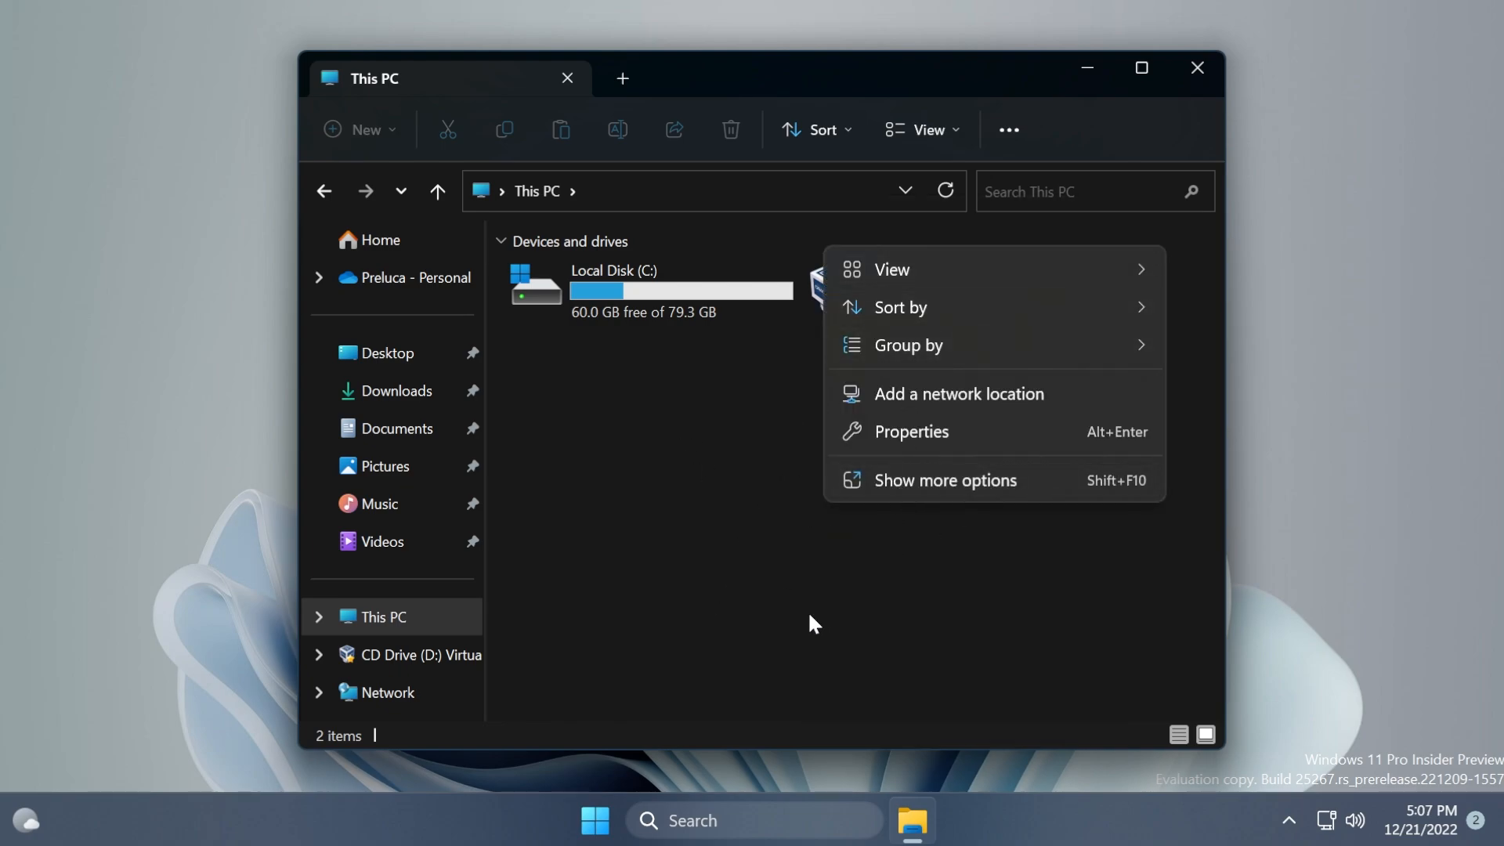
mouse_move(903, 279)
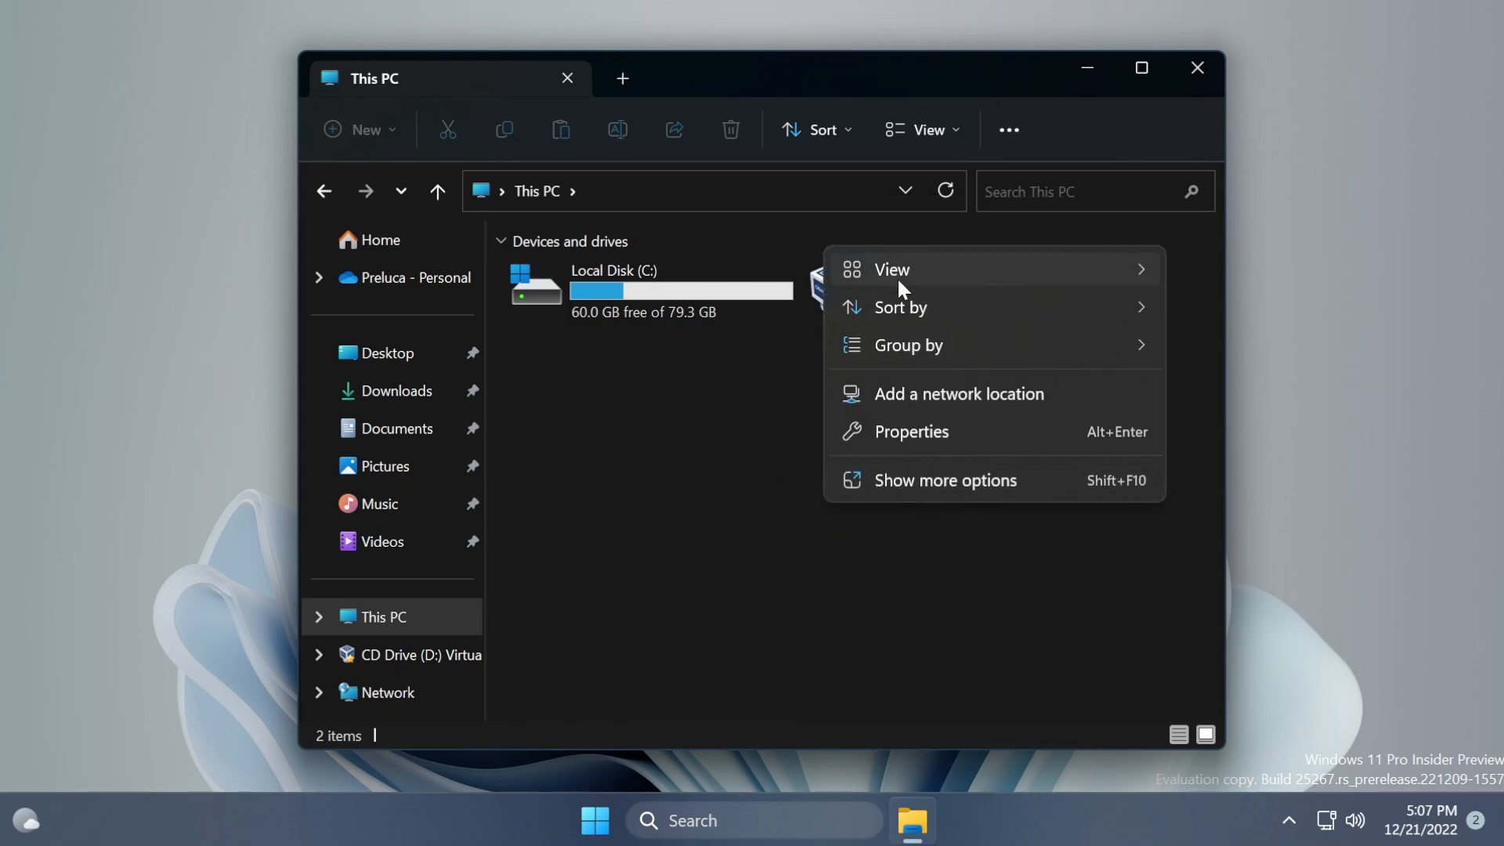
mouse_move(911, 457)
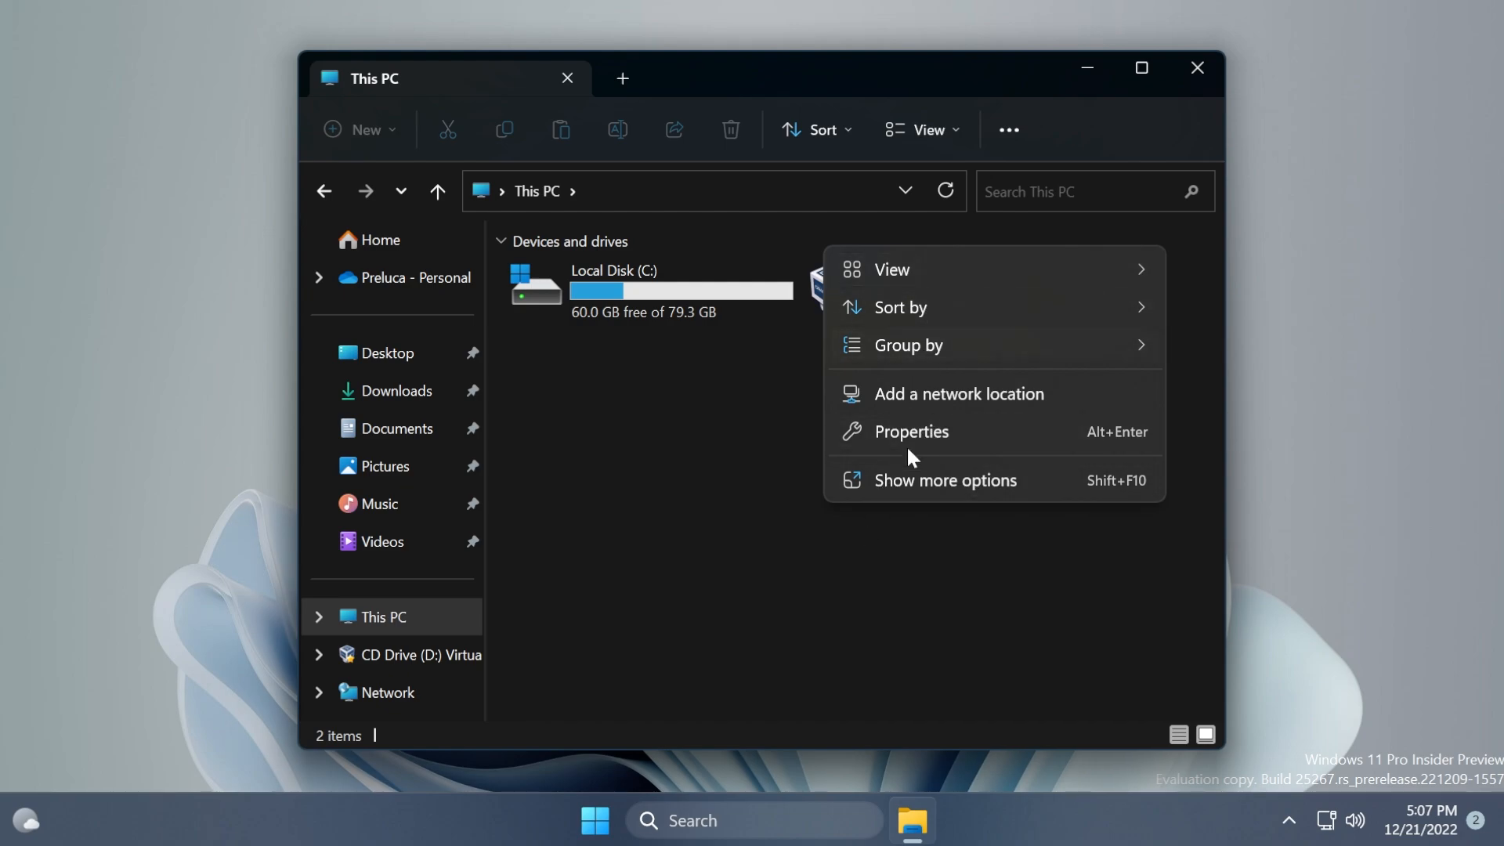
left_click(686, 470)
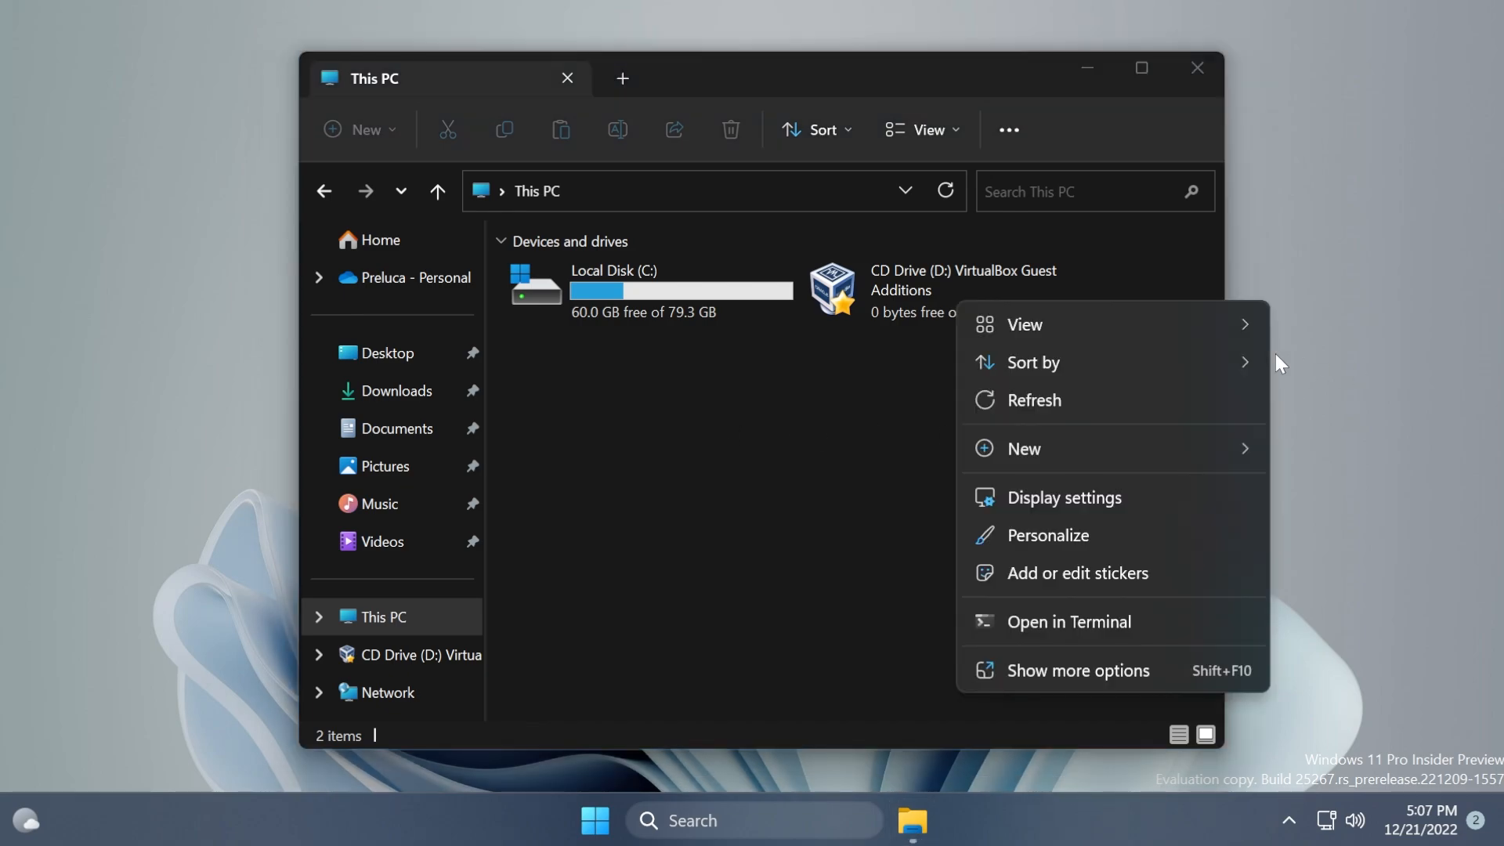
left_click(1003, 729)
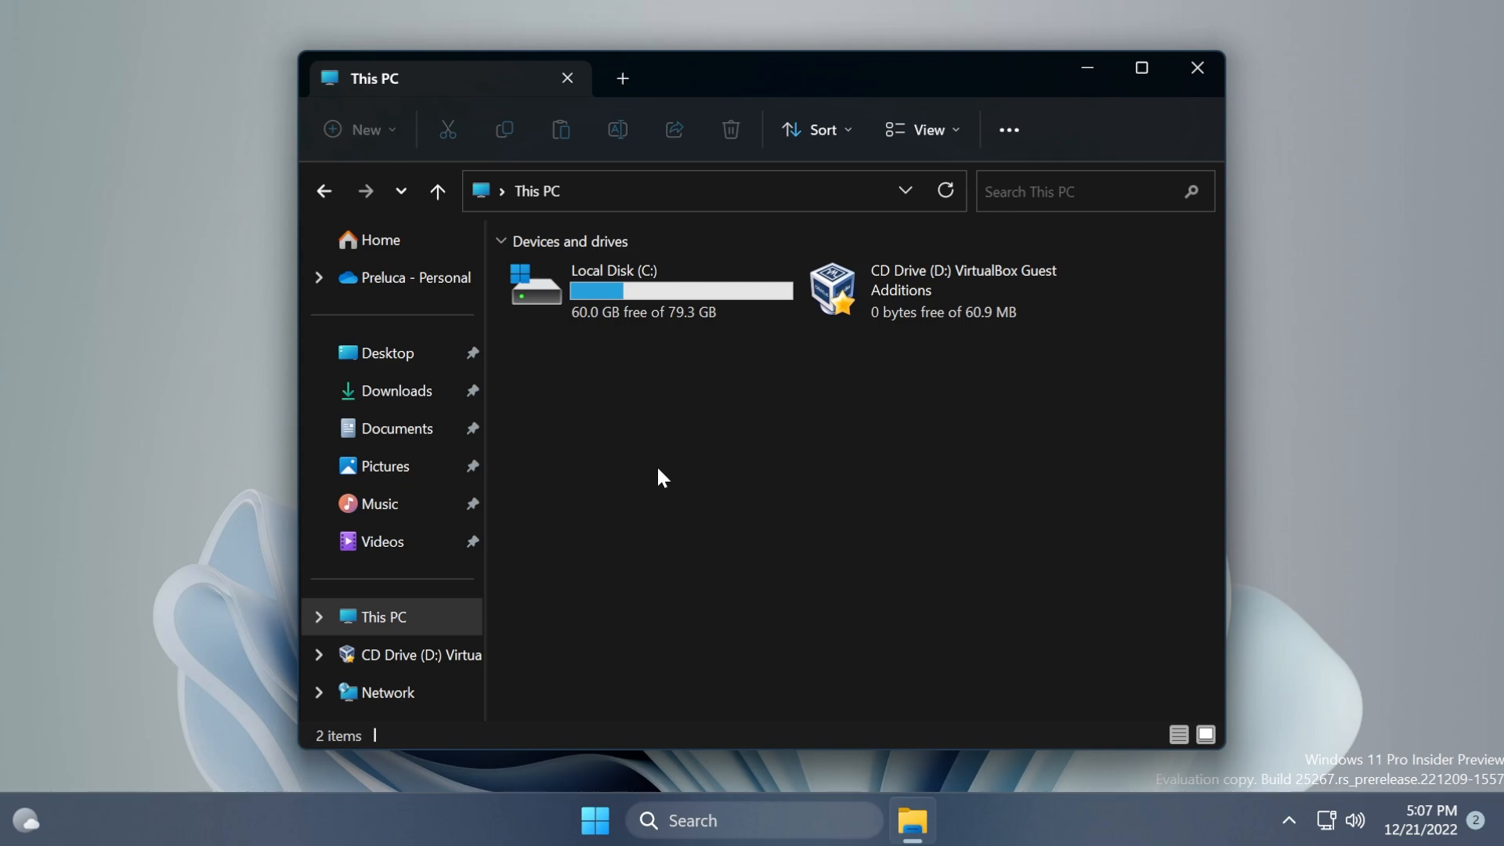
mouse_move(397, 390)
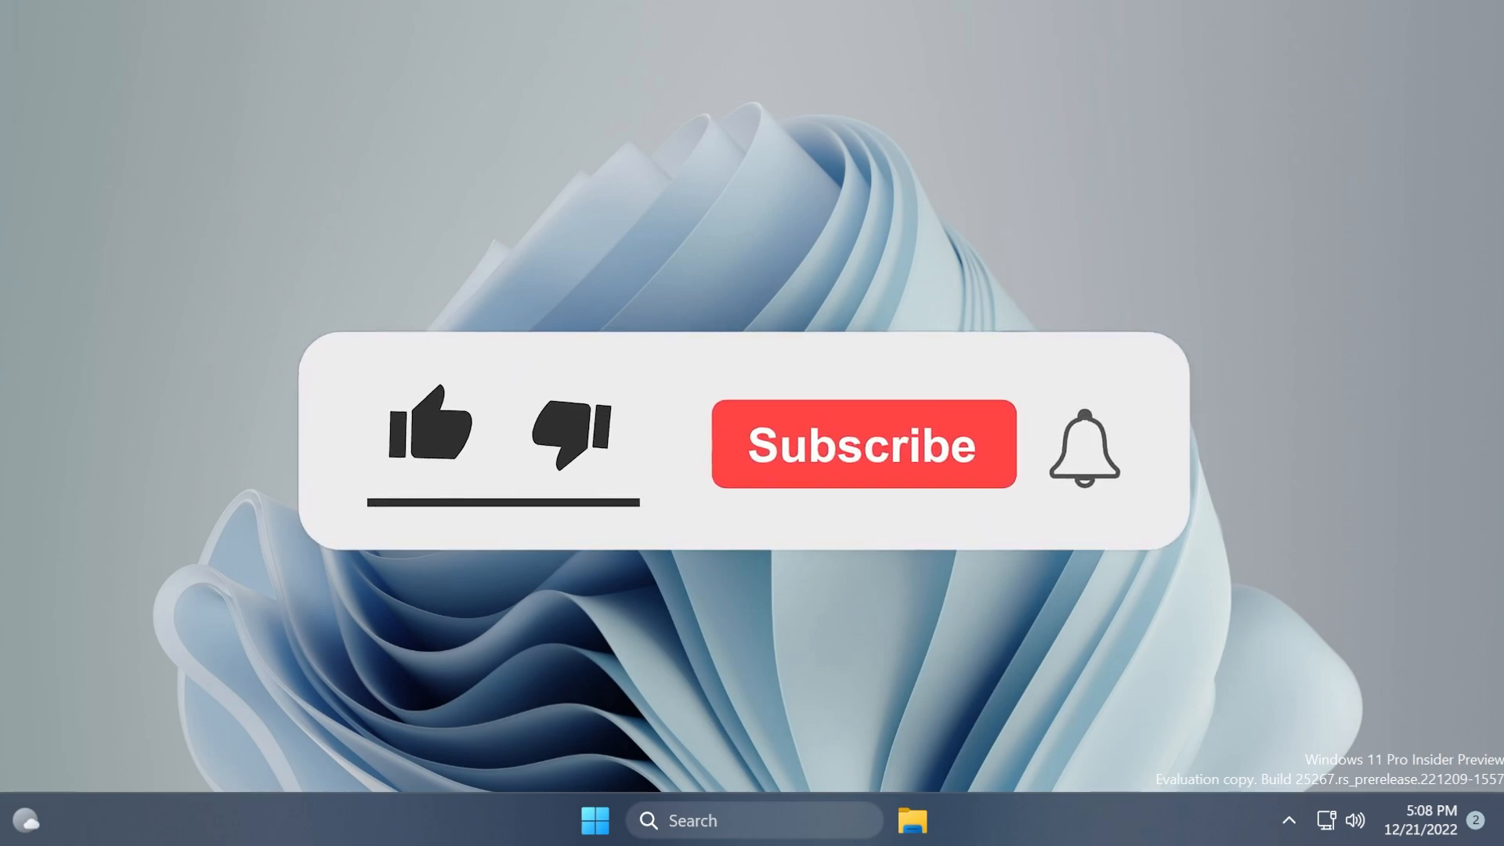
- Close the File Explorer window, leaving only the desktop
left_click(430, 426)
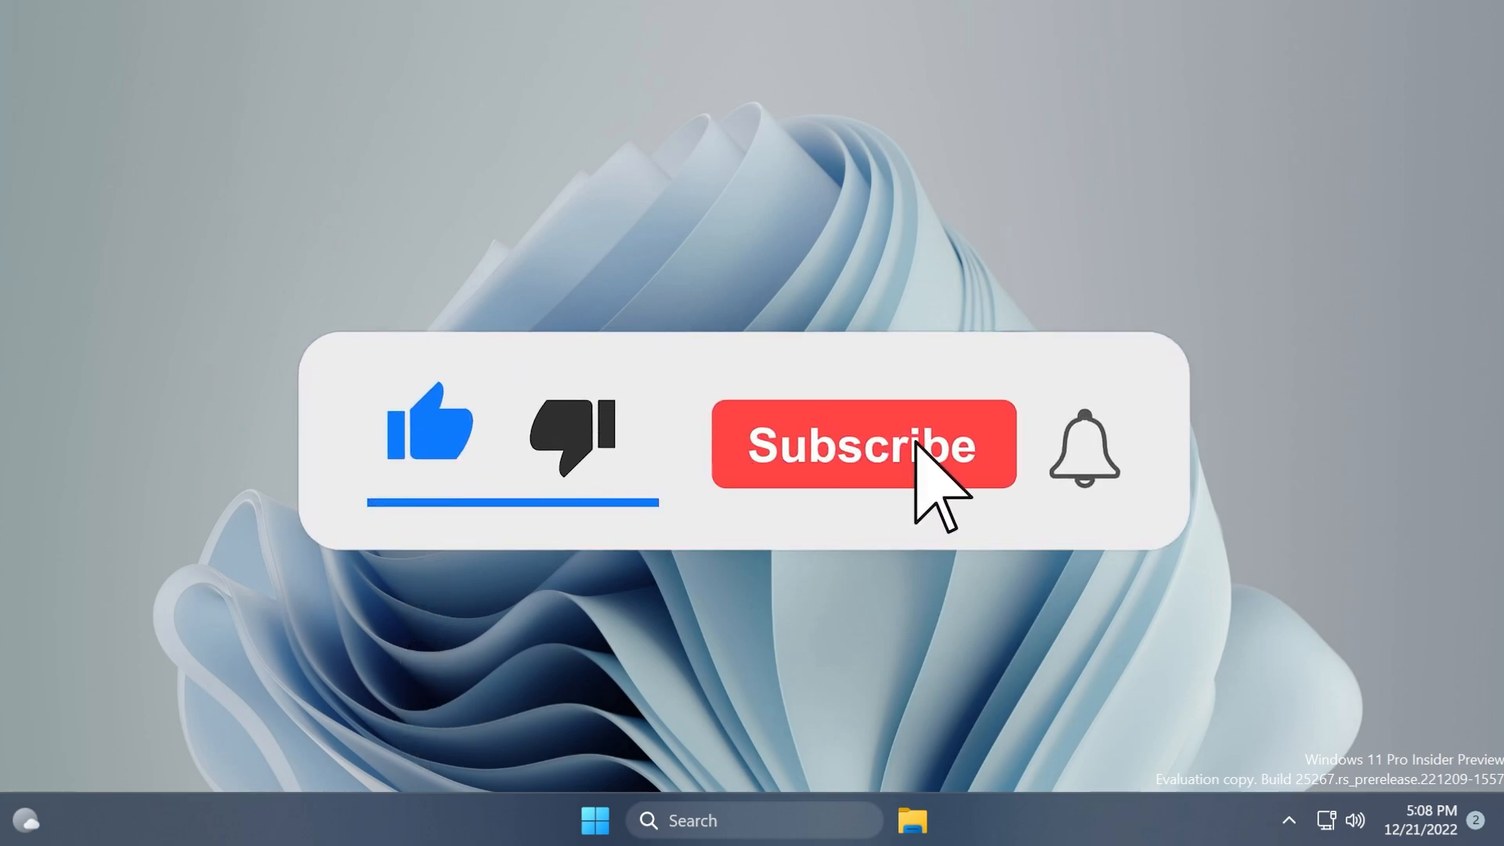